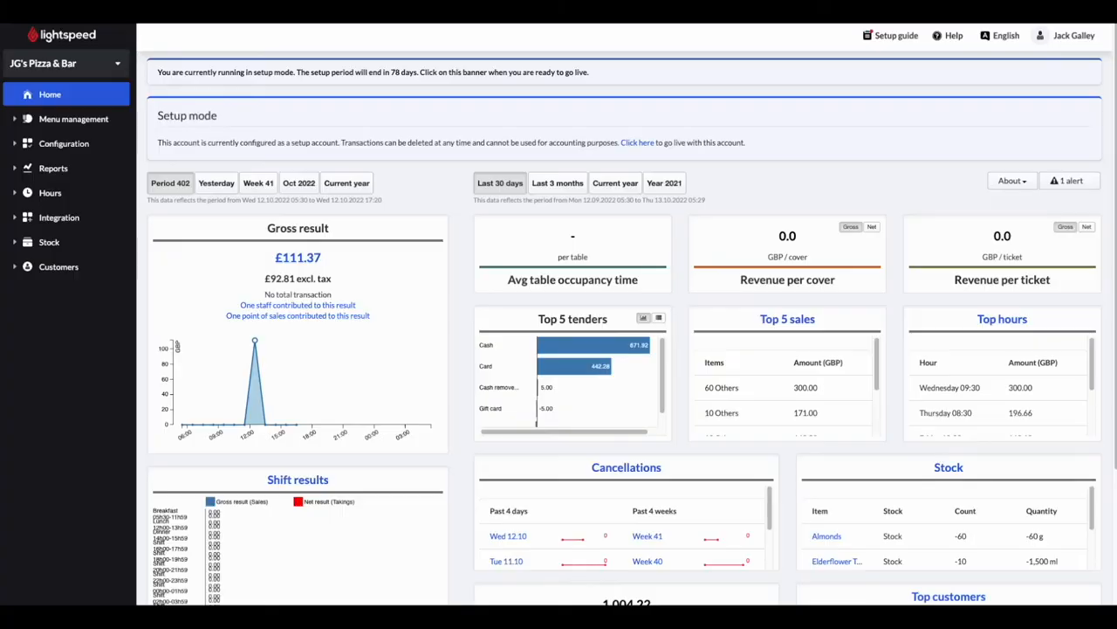
pyautogui.moveTo(24, 424)
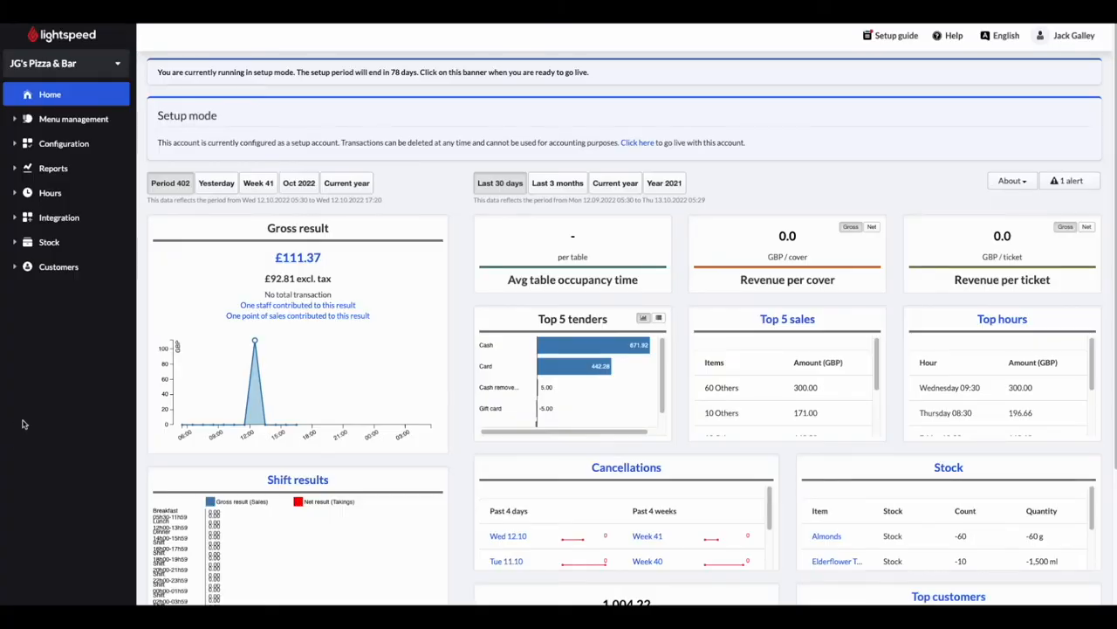
# Step: Navigate to Configuration > Printing > Printers to view the empty printer list
pyautogui.click(63, 143)
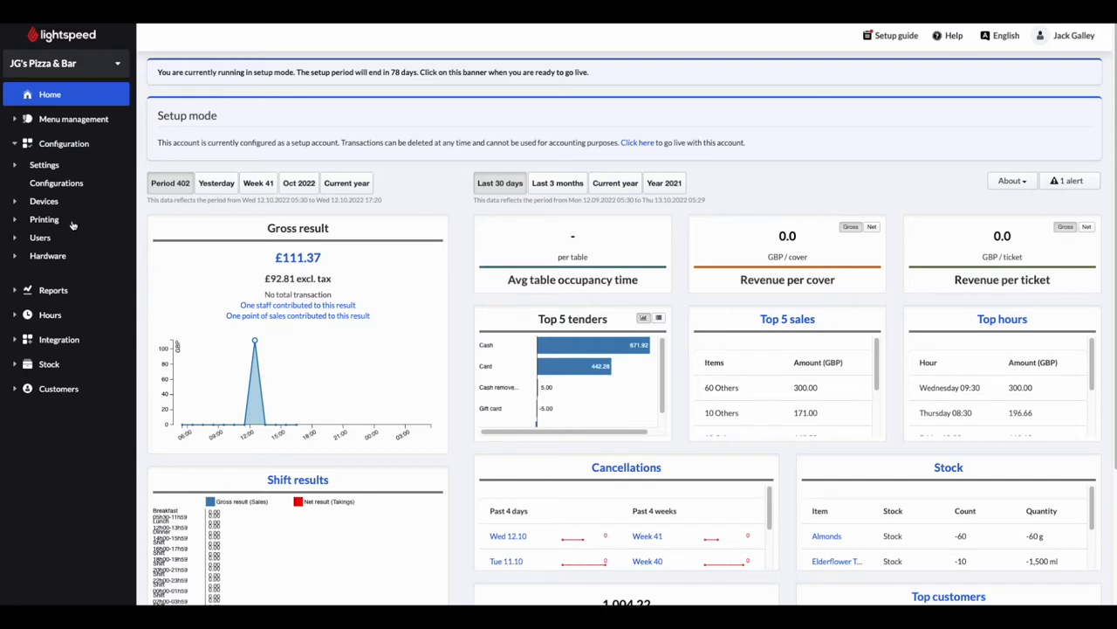
pyautogui.click(44, 219)
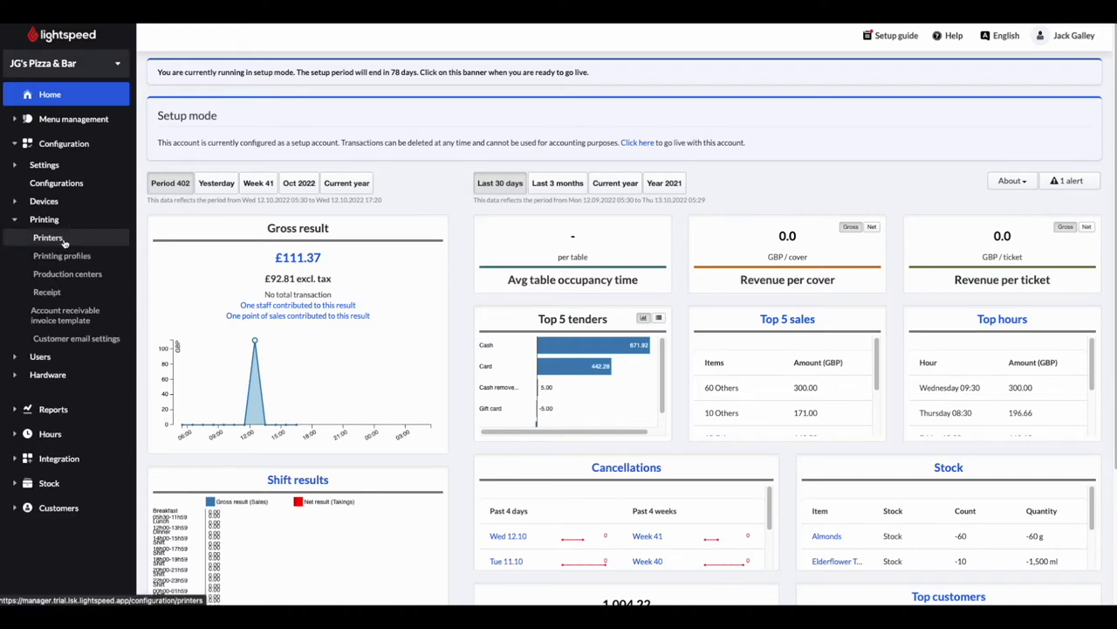
pyautogui.click(48, 237)
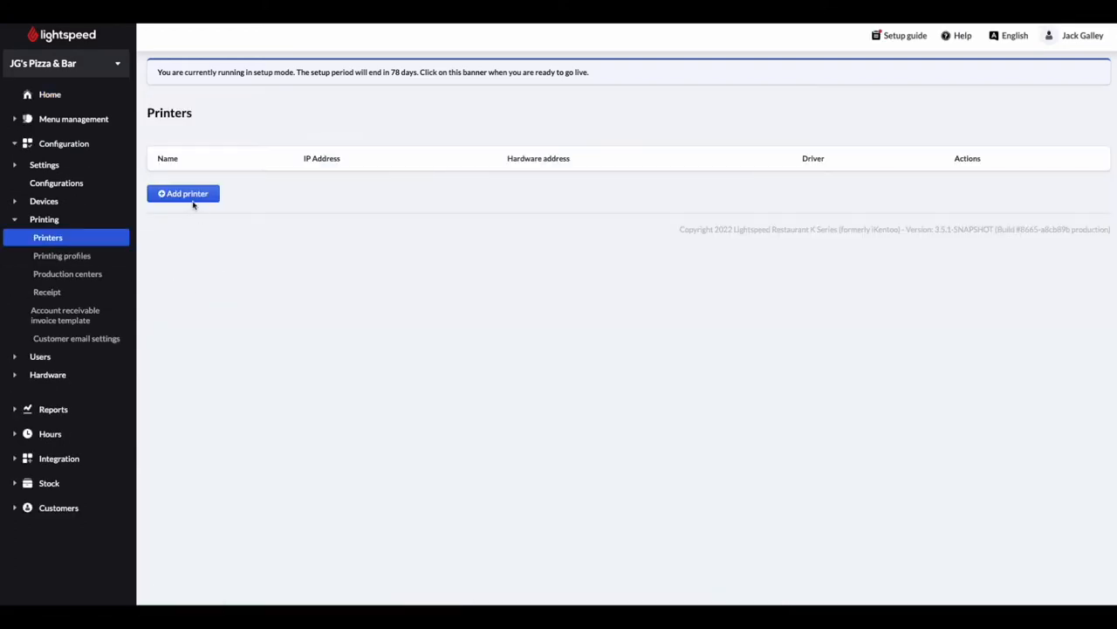
# Step: Save new printer 'PRT-Bar' with the Star TSP100 LAN driver at IP 192.168.1.101
pyautogui.click(183, 193)
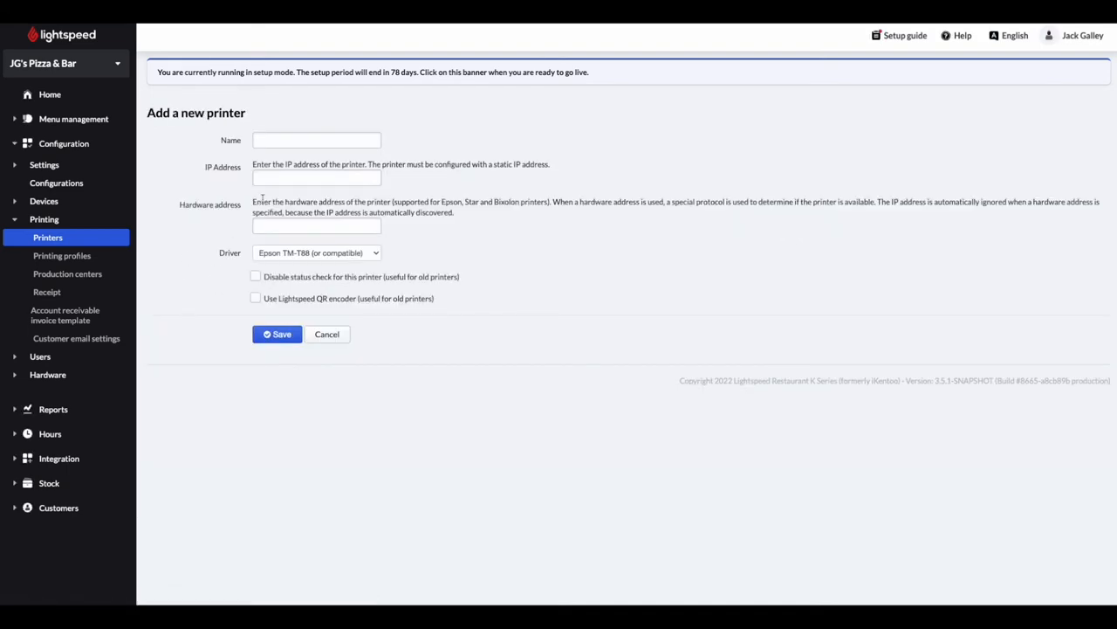
pyautogui.click(316, 139)
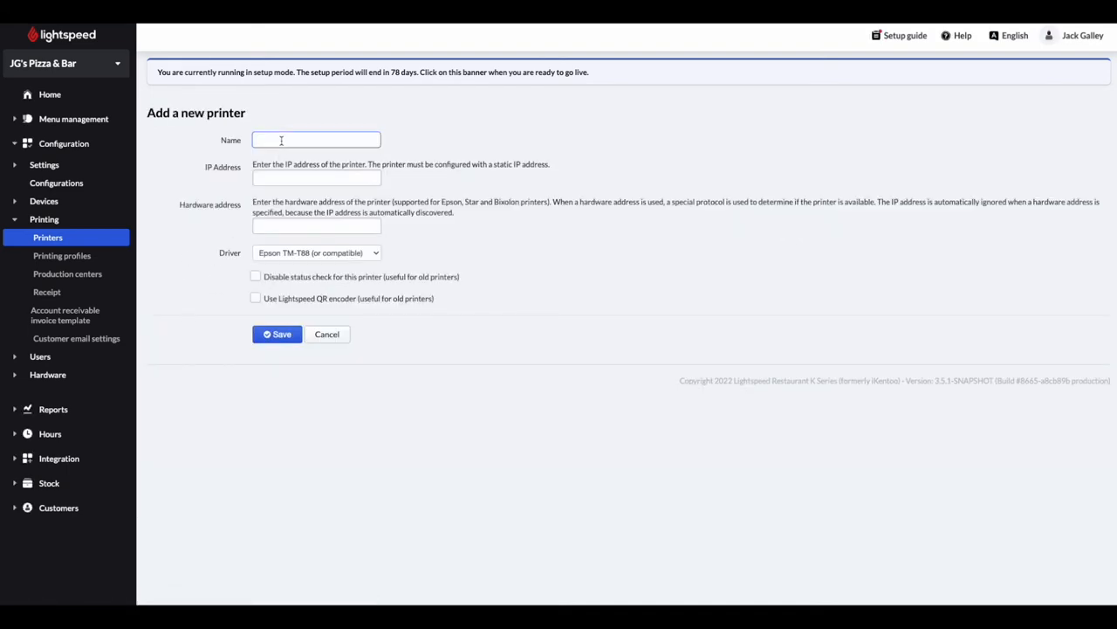
pyautogui.write('PRT')
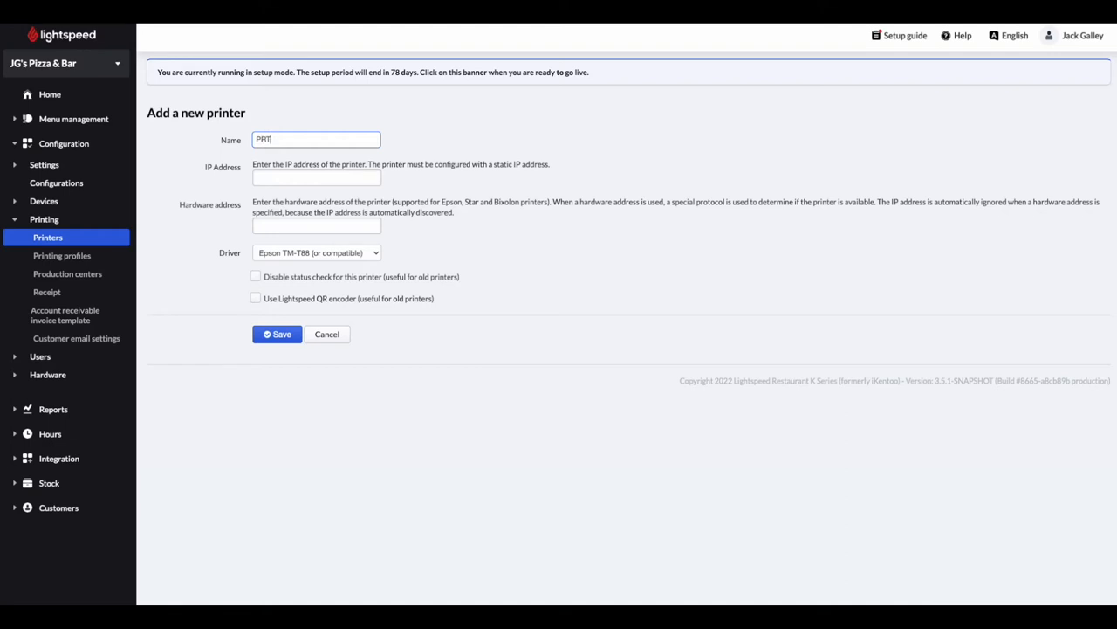
pyautogui.write('-Bar')
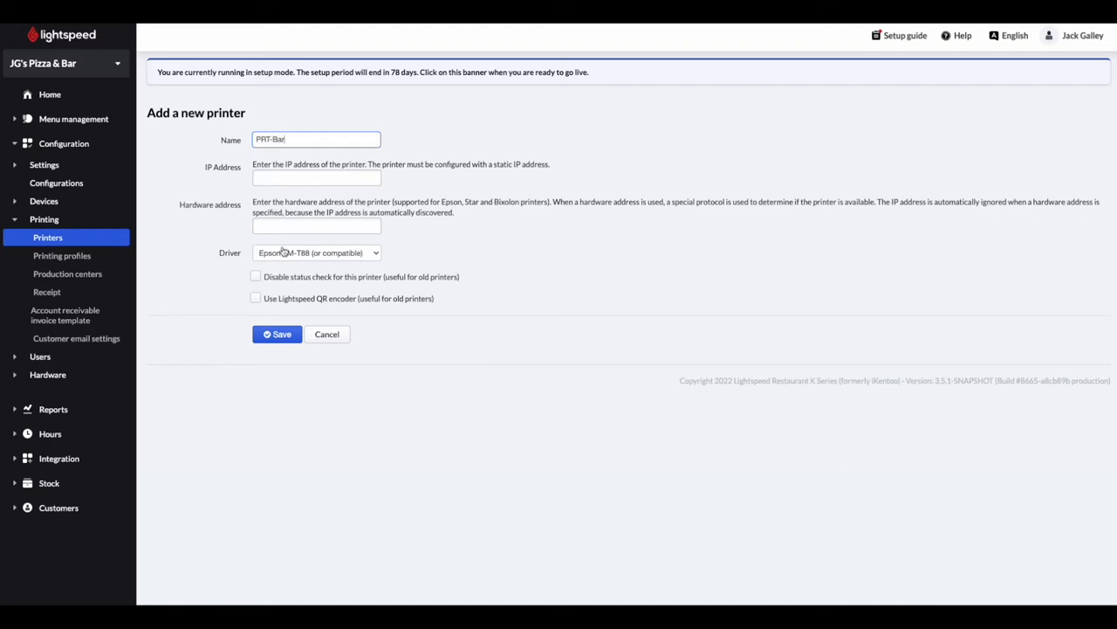
pyautogui.click(316, 252)
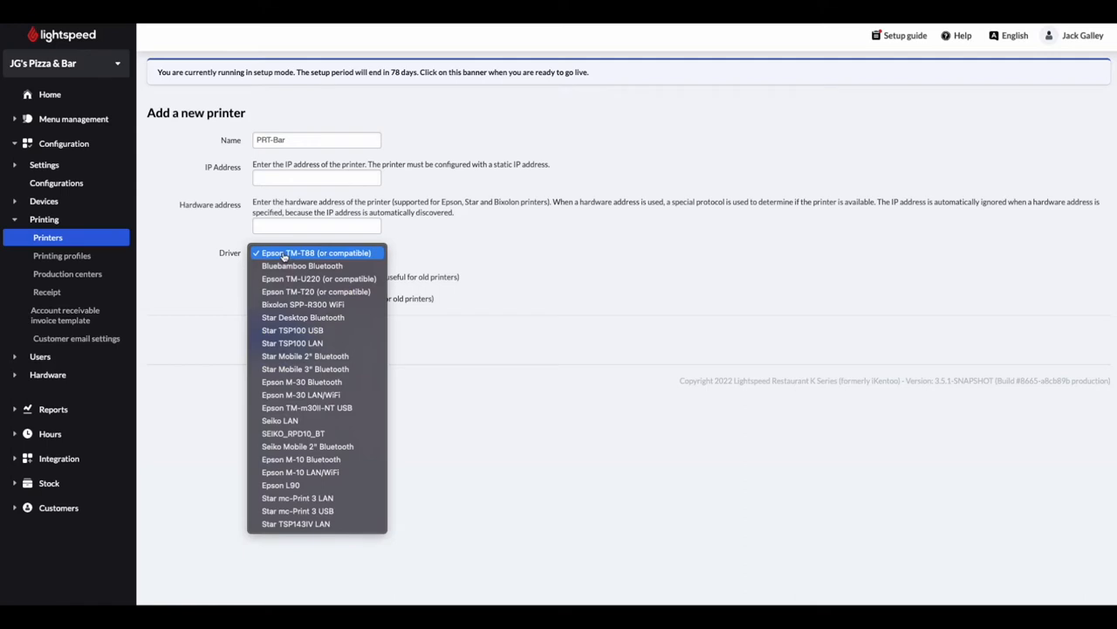
pyautogui.moveTo(293, 342)
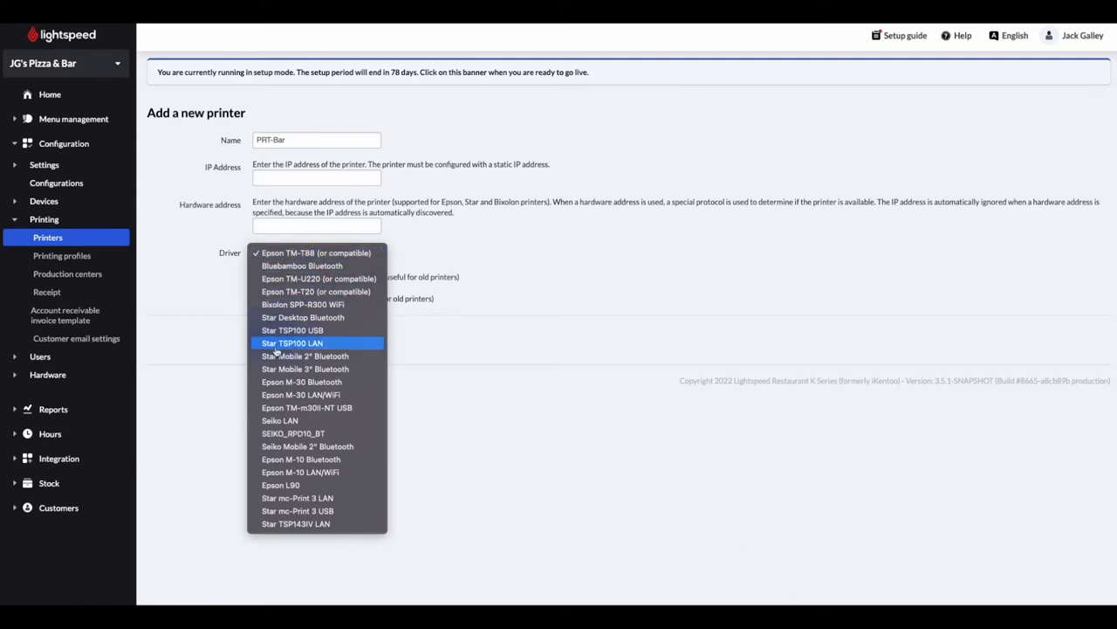
pyautogui.click(292, 342)
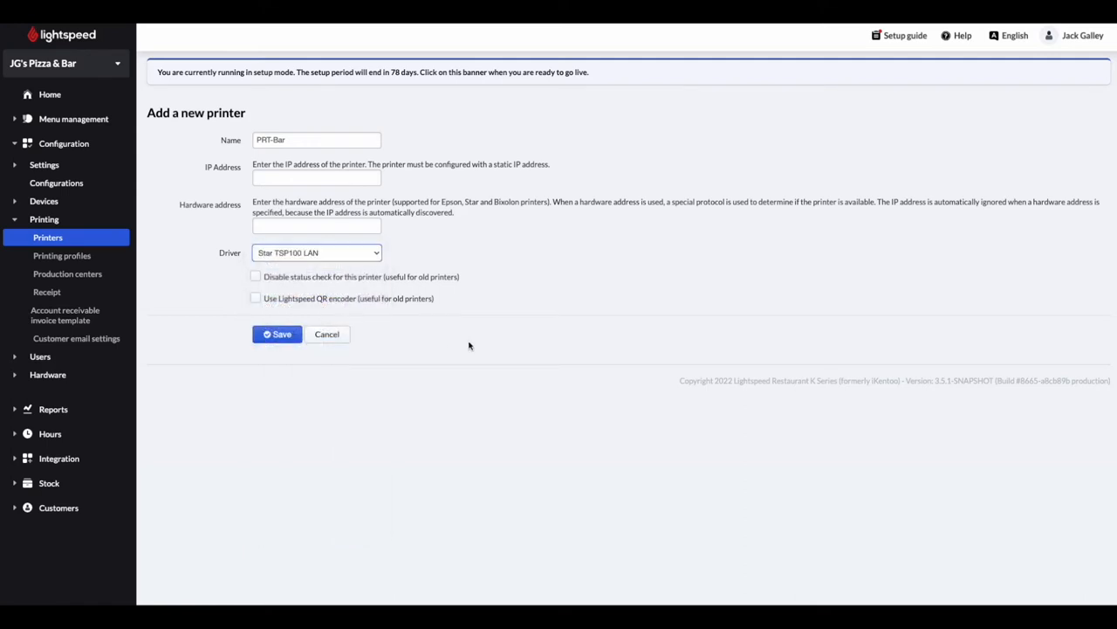
pyautogui.click(316, 177)
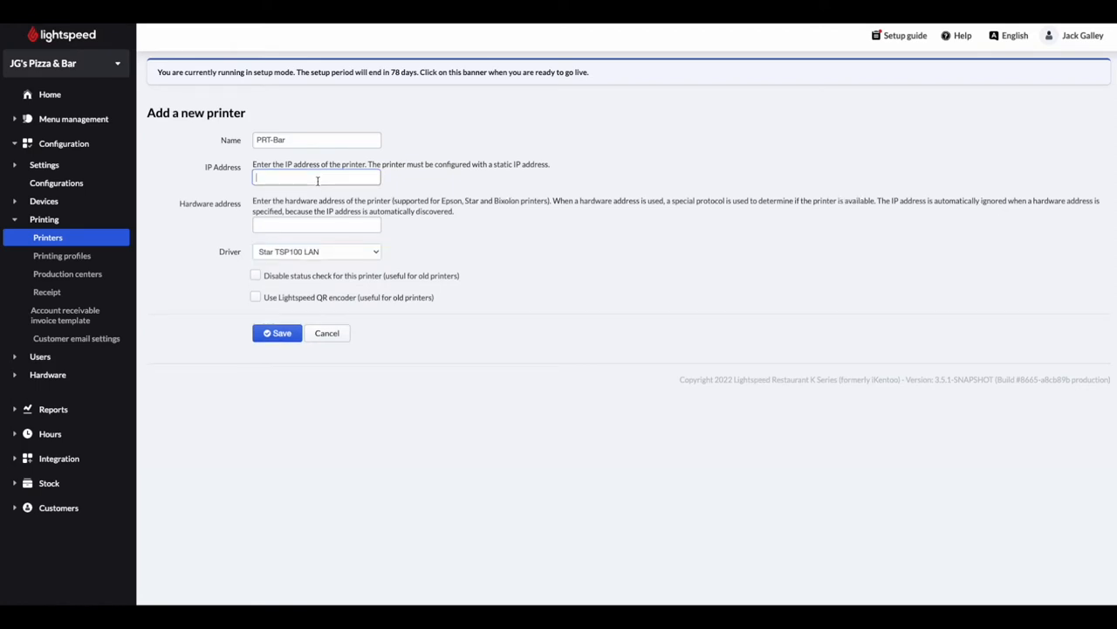
pyautogui.write('192.168.1.101')
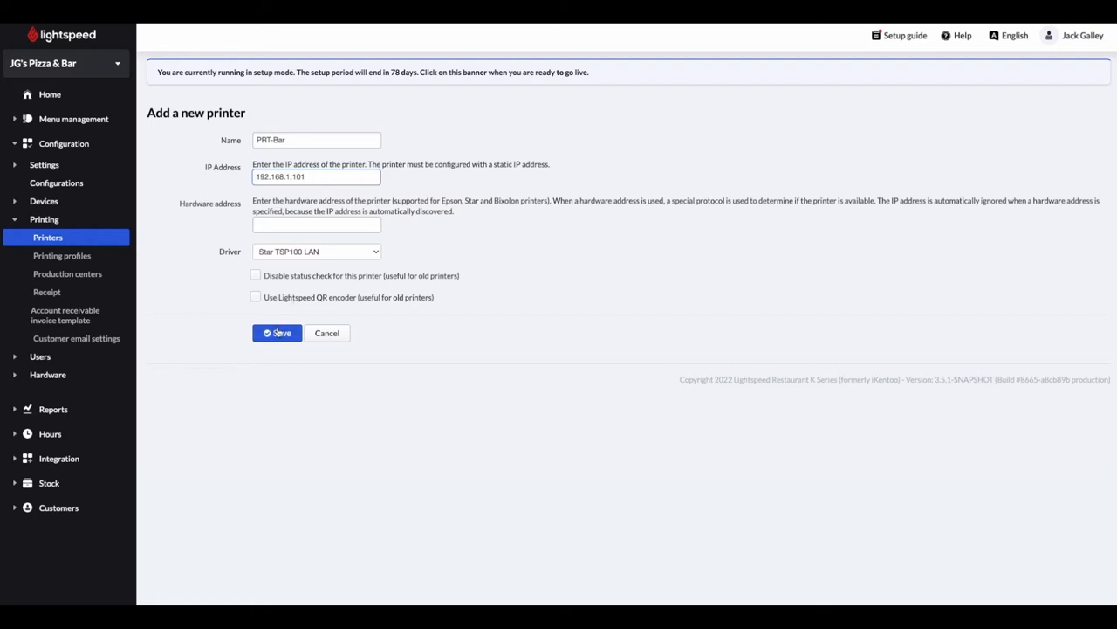
pyautogui.click(277, 333)
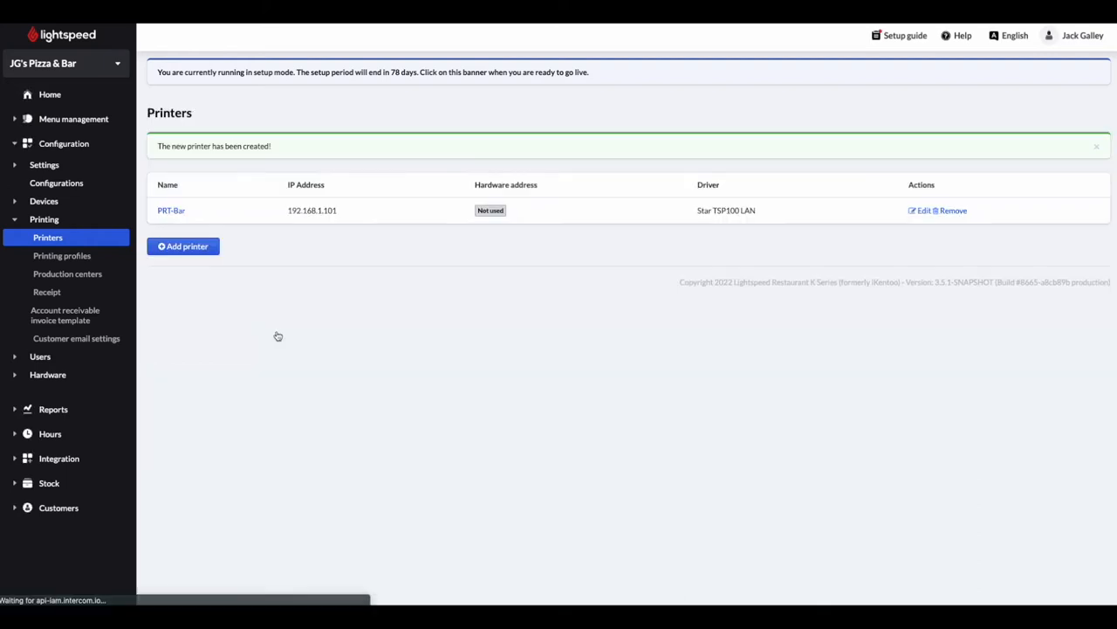
pyautogui.moveTo(279, 335)
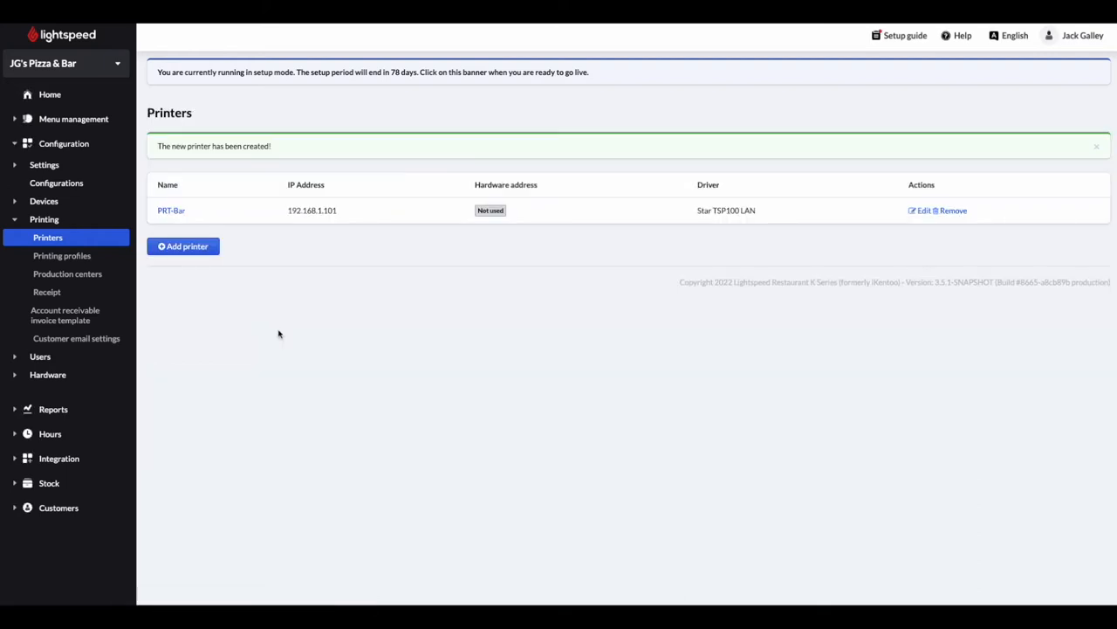
# Step: Dismiss the printer-created banner and view the printing profiles (PP-RECEIPT, PP-Bar, PP-Kitchen, PP-Till)
pyautogui.click(1097, 145)
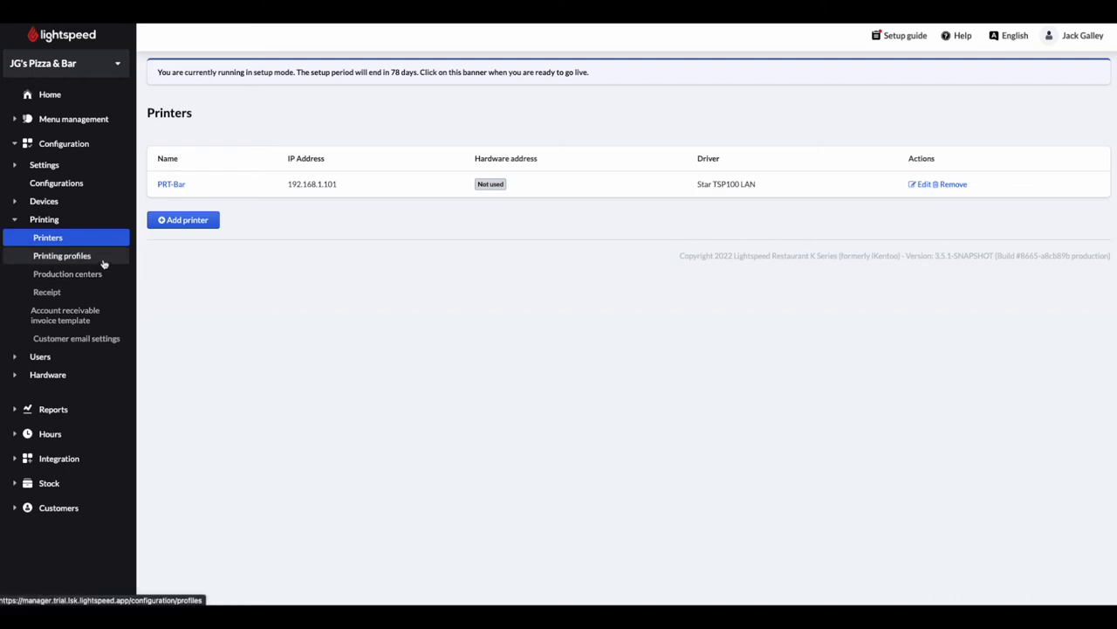
pyautogui.click(61, 255)
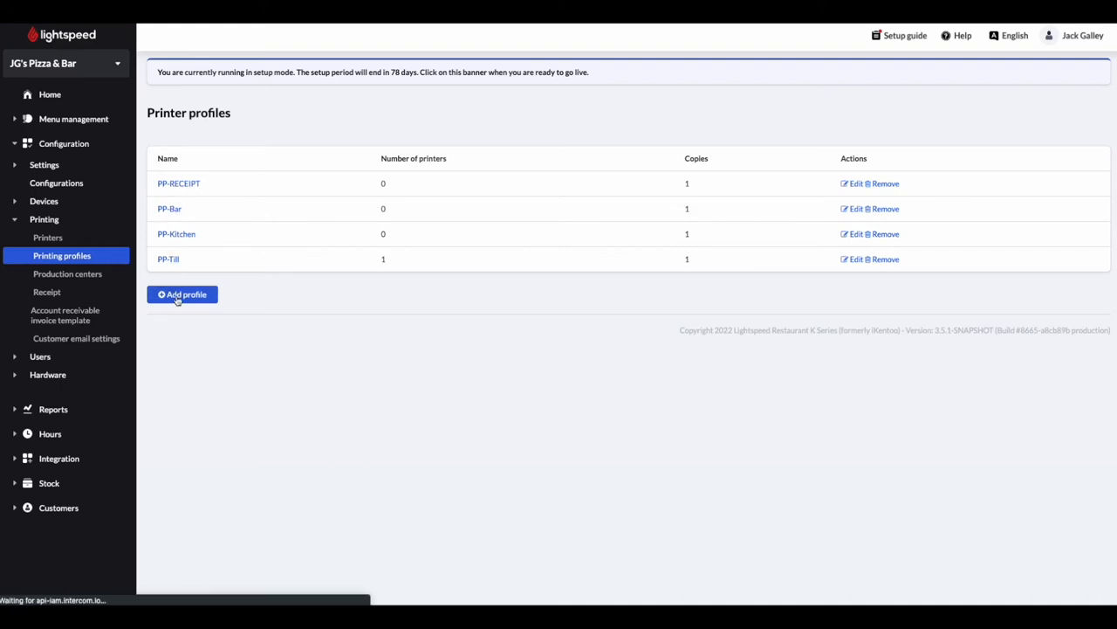
# Step: Save new printing profile 'PP-Counter' with PRT-Bar ticked as its printer
pyautogui.click(183, 295)
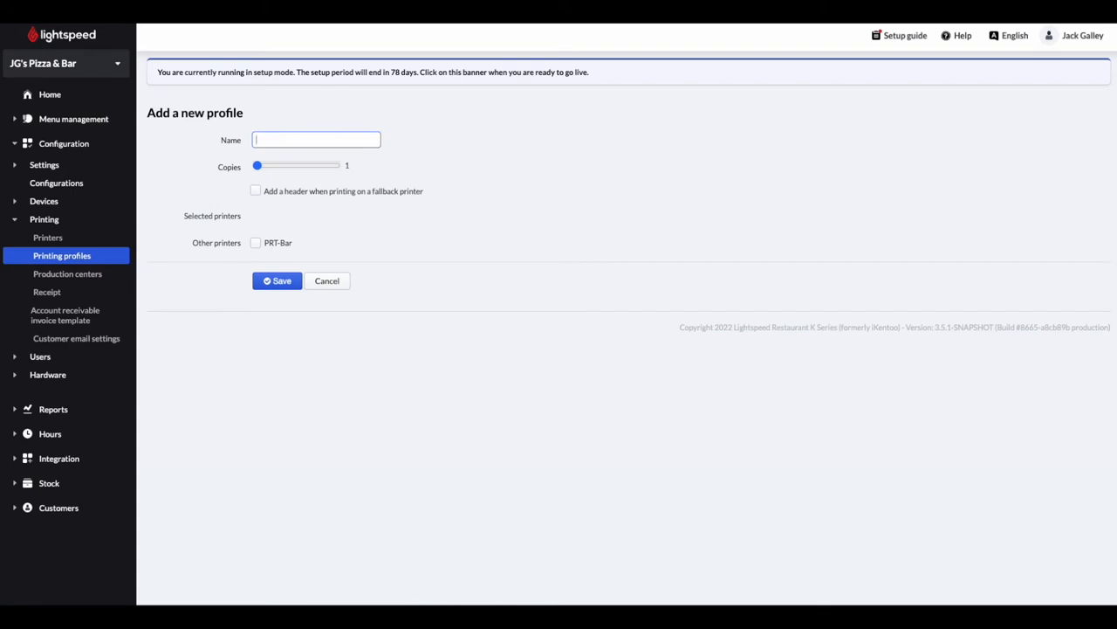
pyautogui.write('PP-Counter')
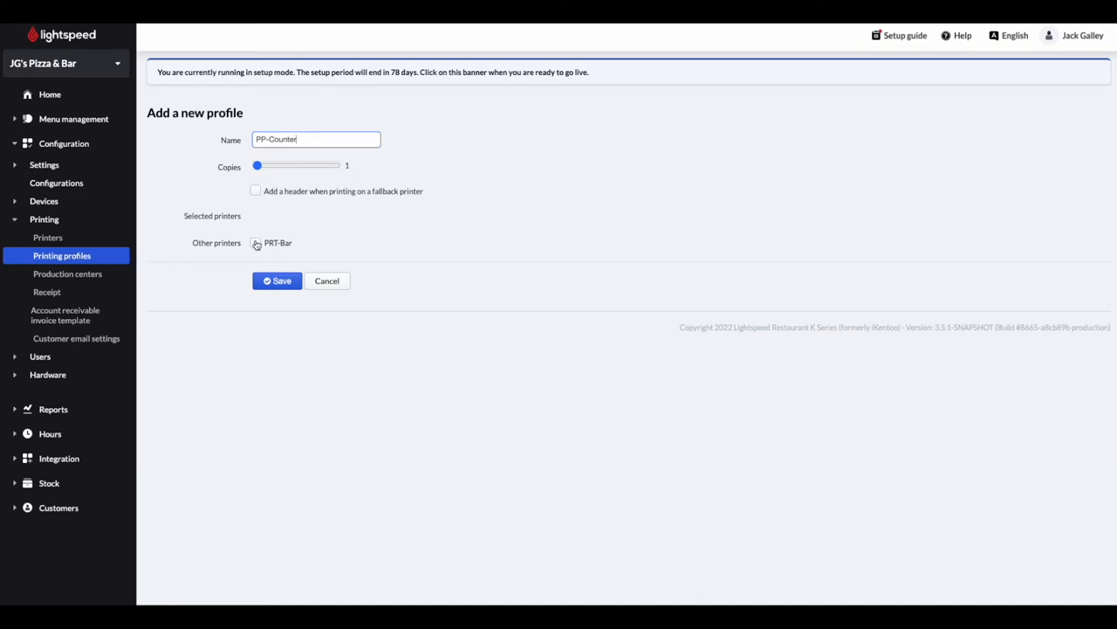
pyautogui.click(257, 243)
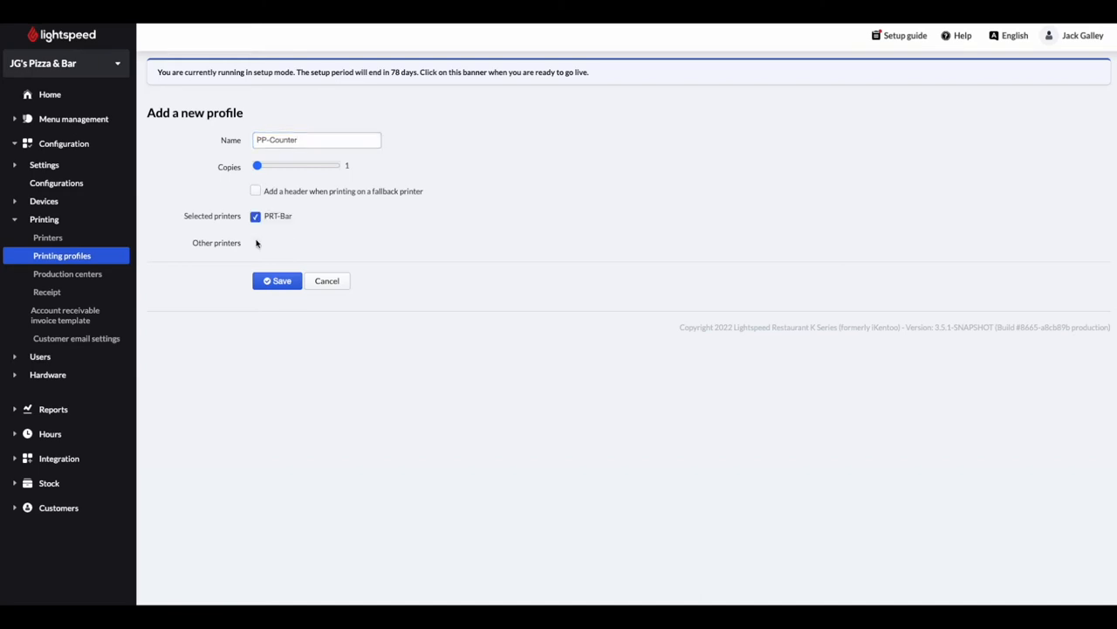
pyautogui.click(277, 280)
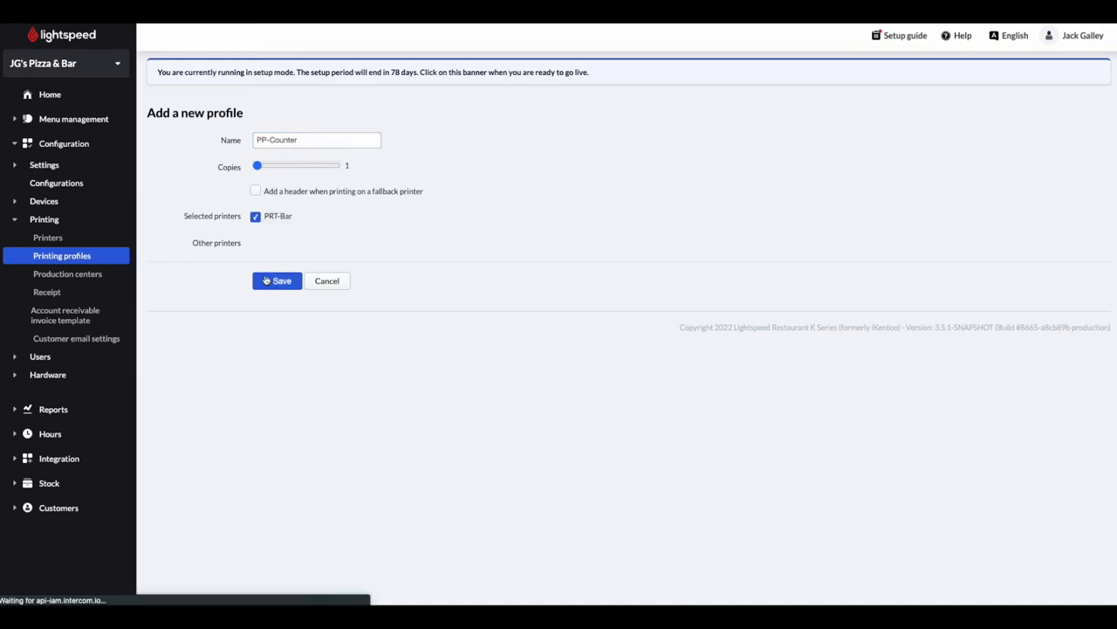
pyautogui.click(277, 281)
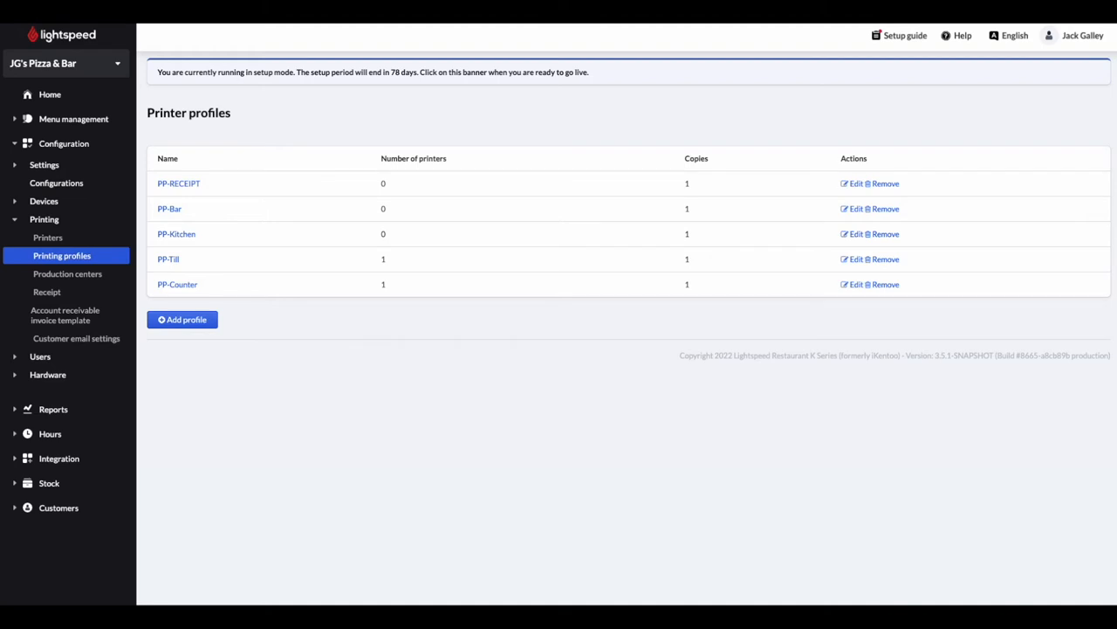
pyautogui.moveTo(349, 412)
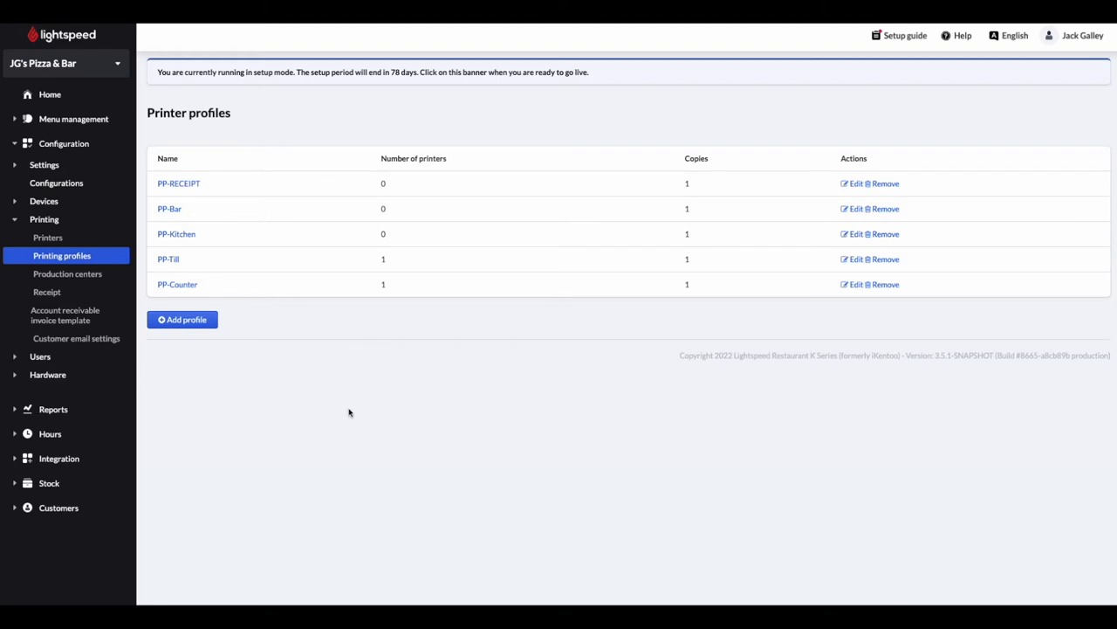
pyautogui.moveTo(328, 403)
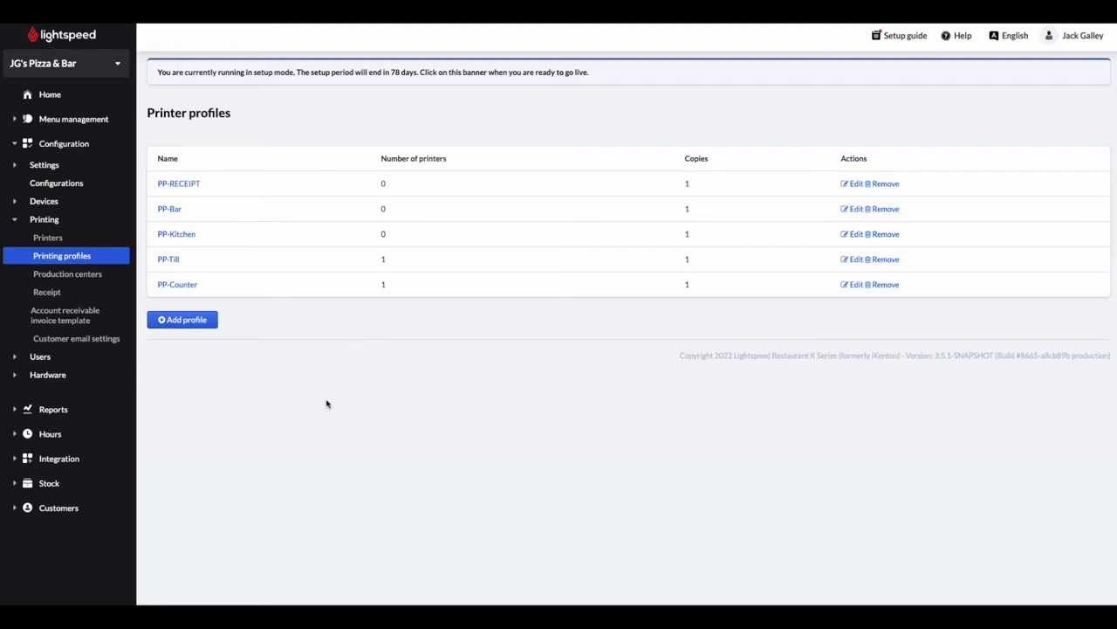
pyautogui.moveTo(315, 396)
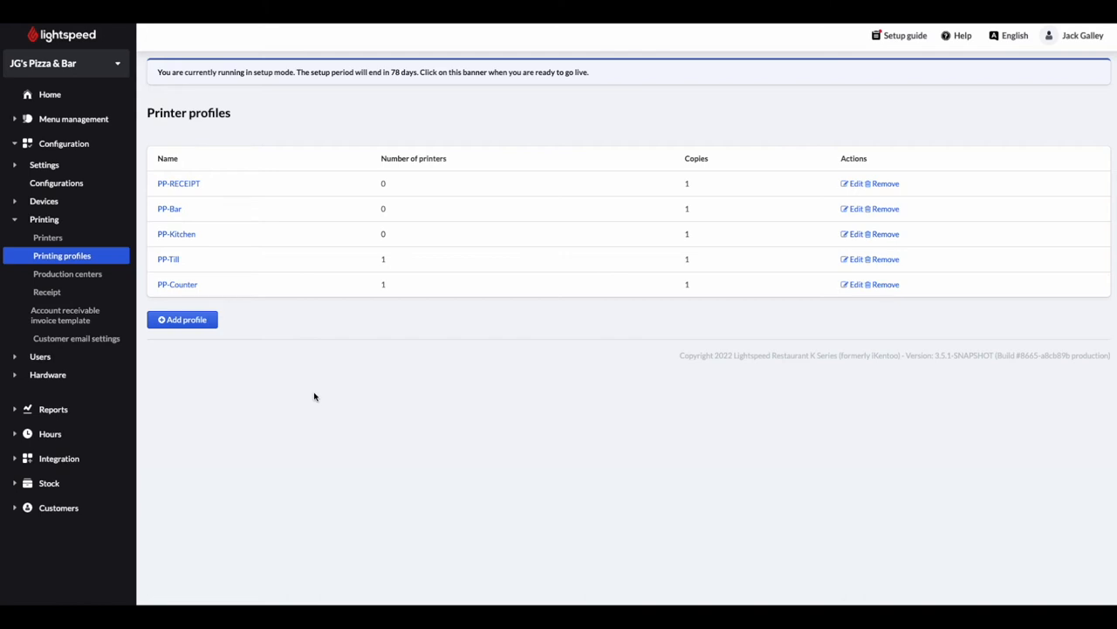
pyautogui.moveTo(291, 391)
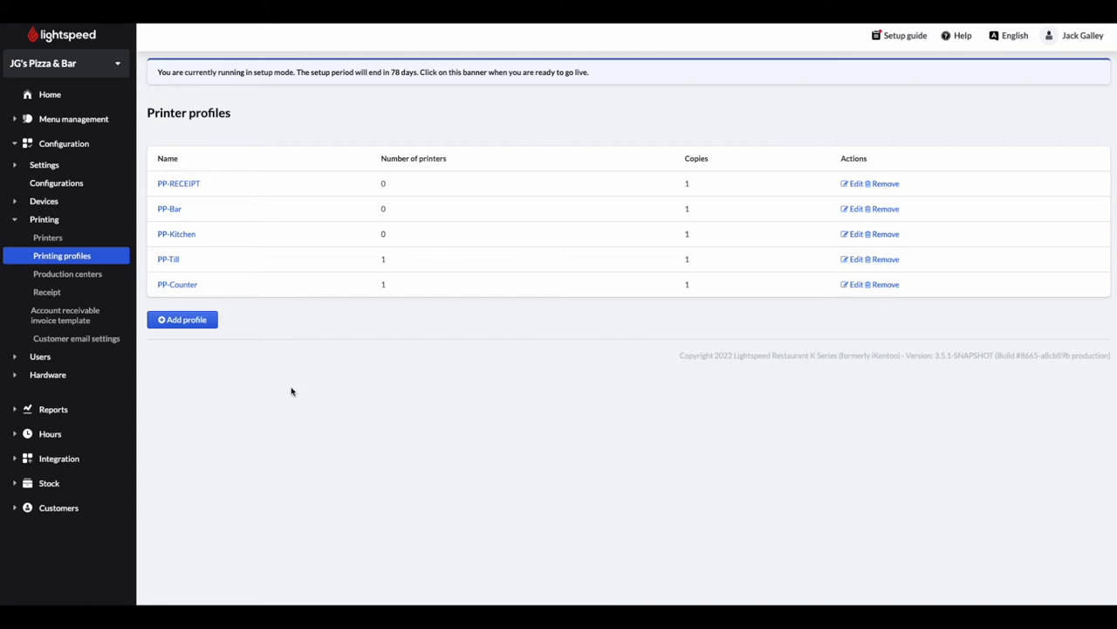
pyautogui.moveTo(280, 385)
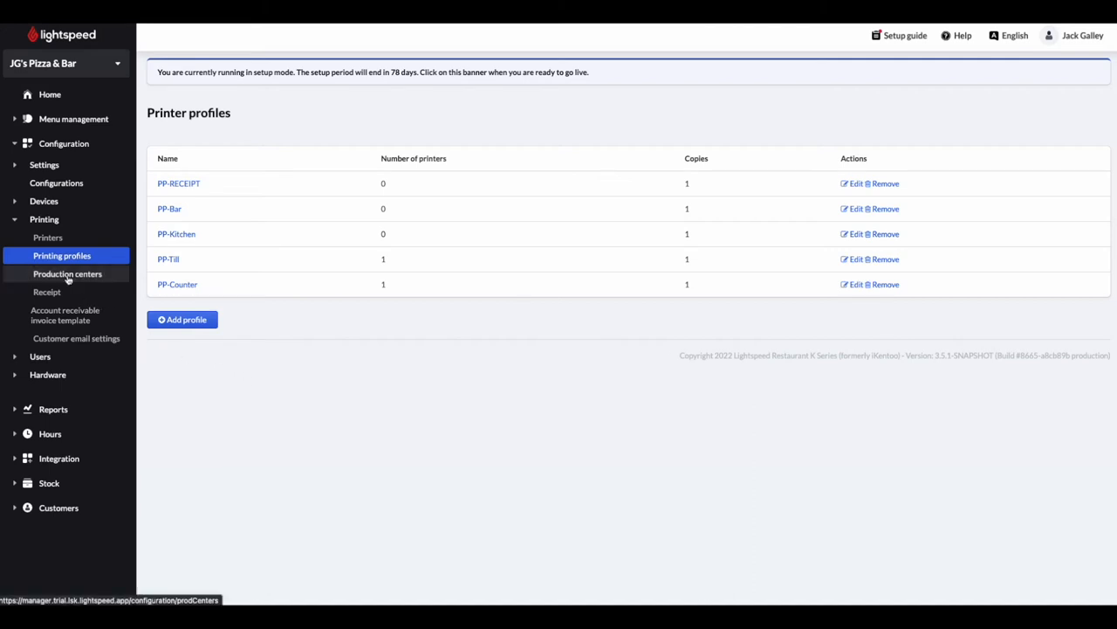
# Step: Go to Production centers, which lists Bar and Kitchen without printer profiles
pyautogui.click(67, 273)
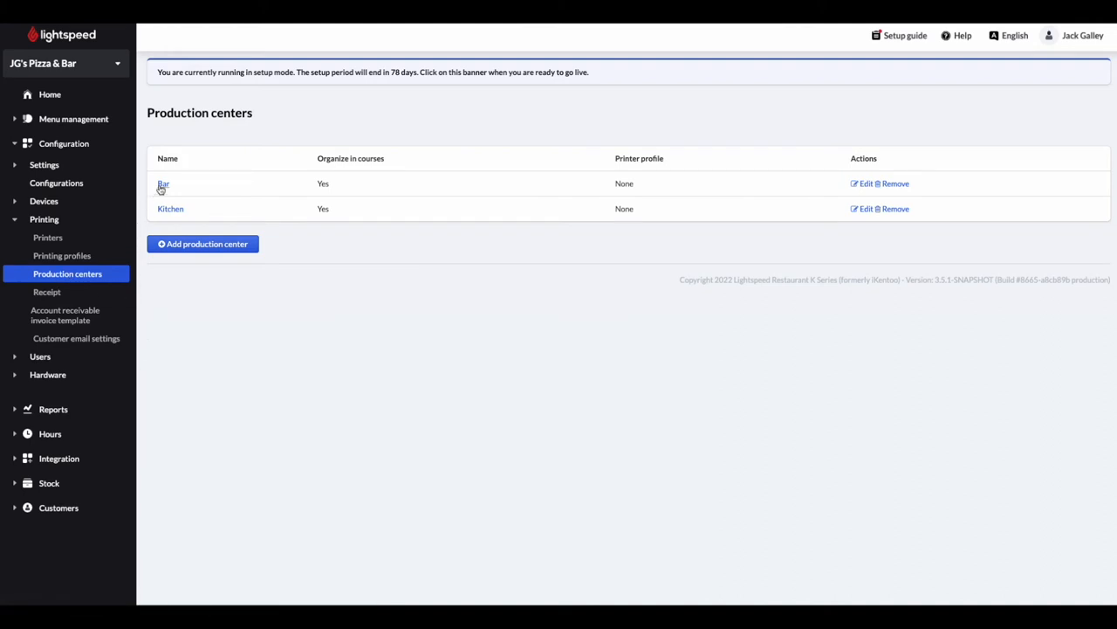
pyautogui.moveTo(170, 209)
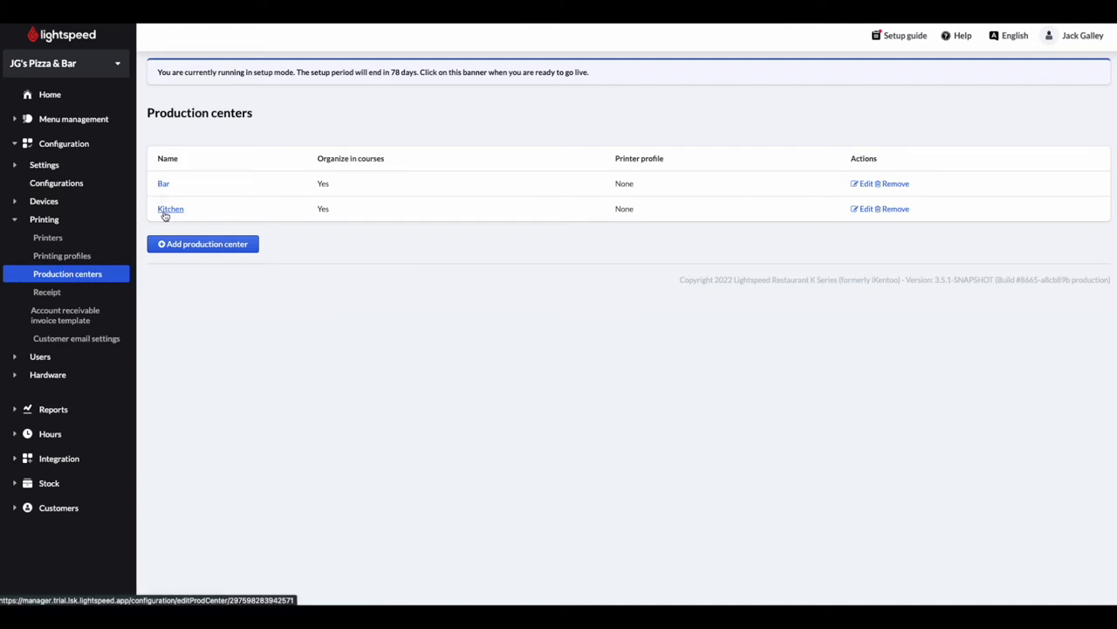
pyautogui.moveTo(203, 243)
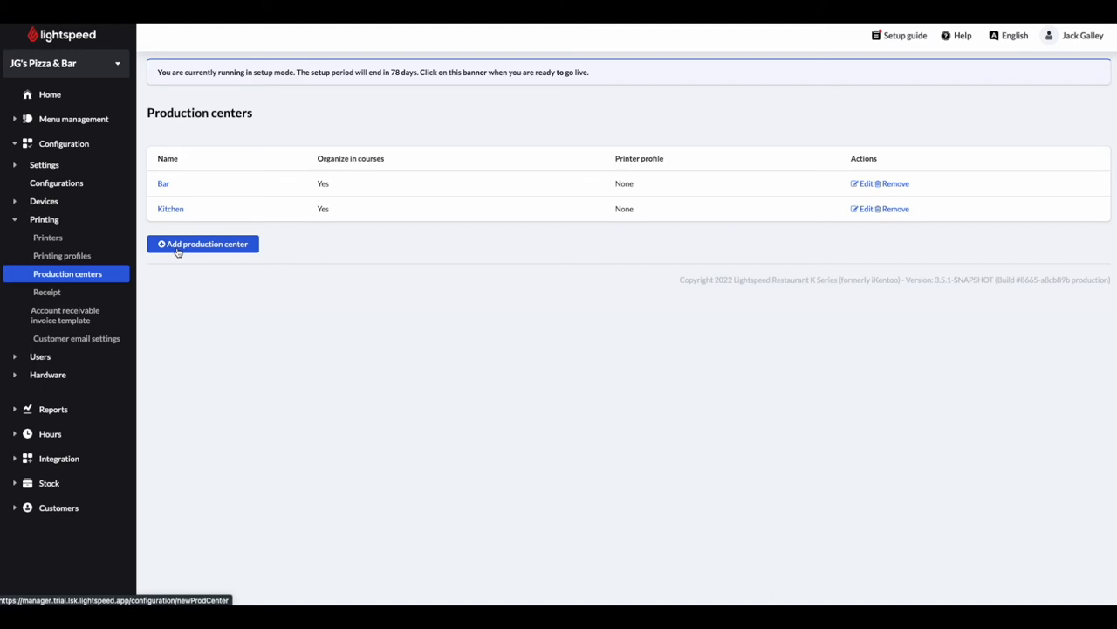
# Step: Save a production center named 'Counter' using the PP-Counter printer profile
pyautogui.click(202, 244)
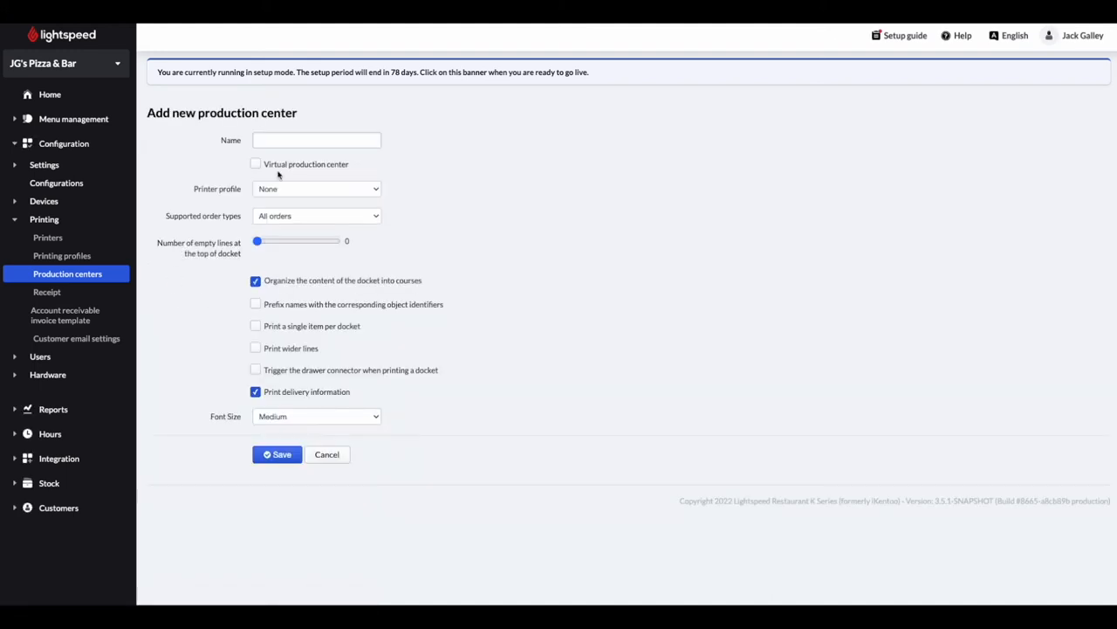
pyautogui.write('Cd')
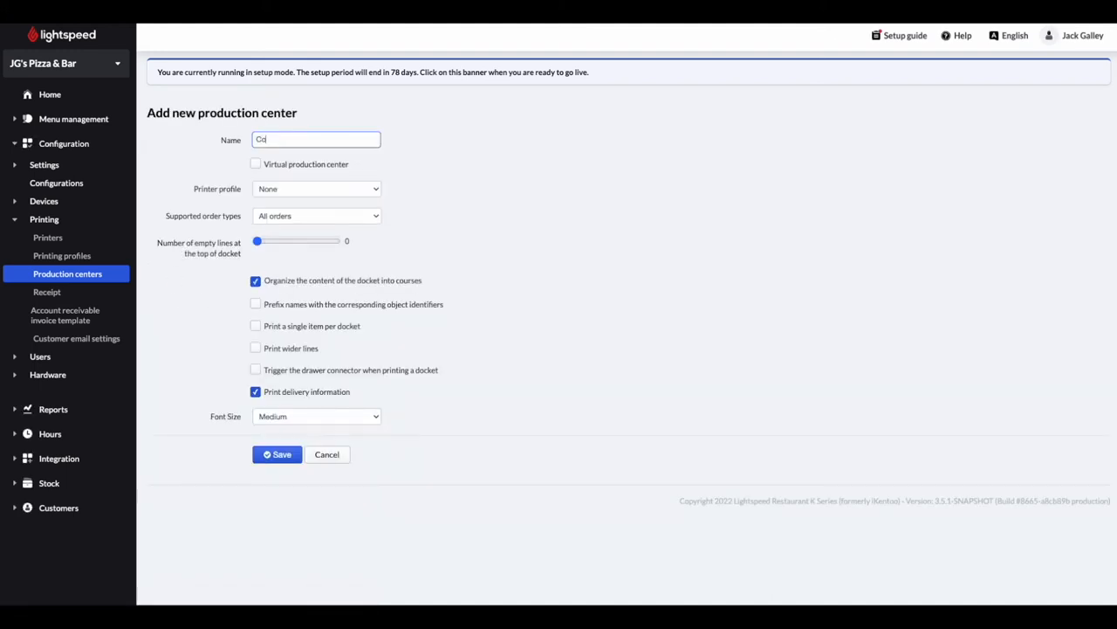
pyautogui.write('Counter')
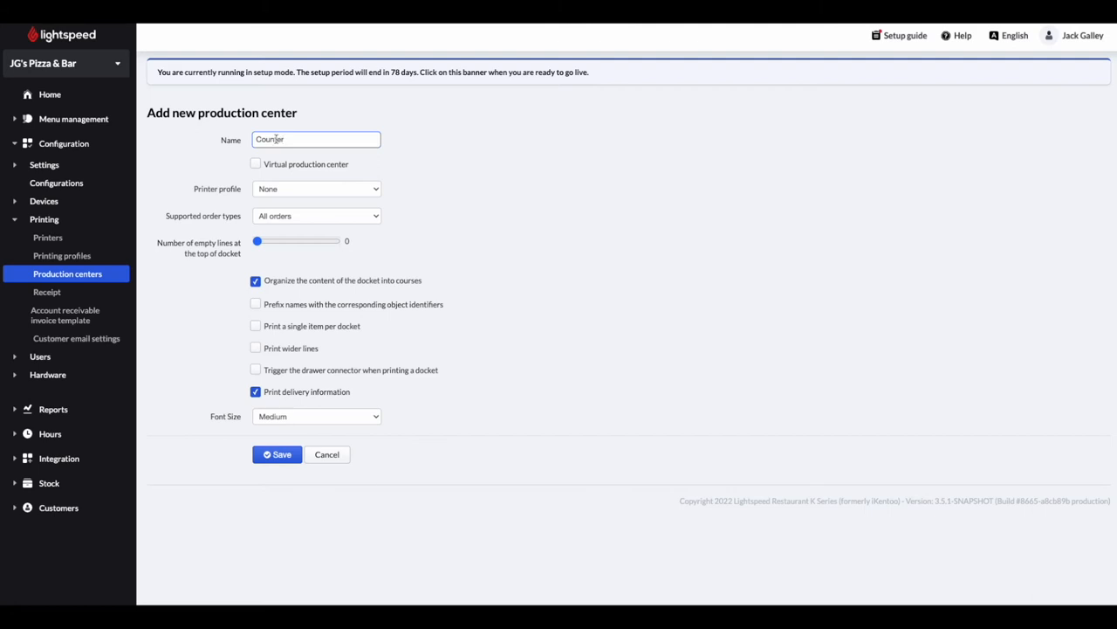
pyautogui.click(316, 188)
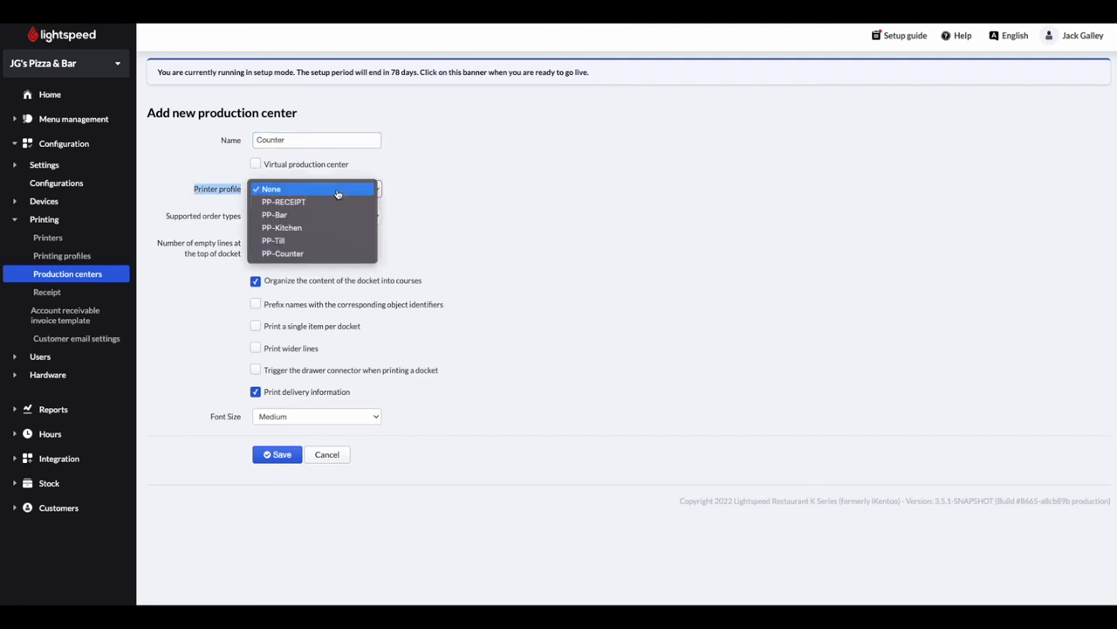
pyautogui.moveTo(332, 254)
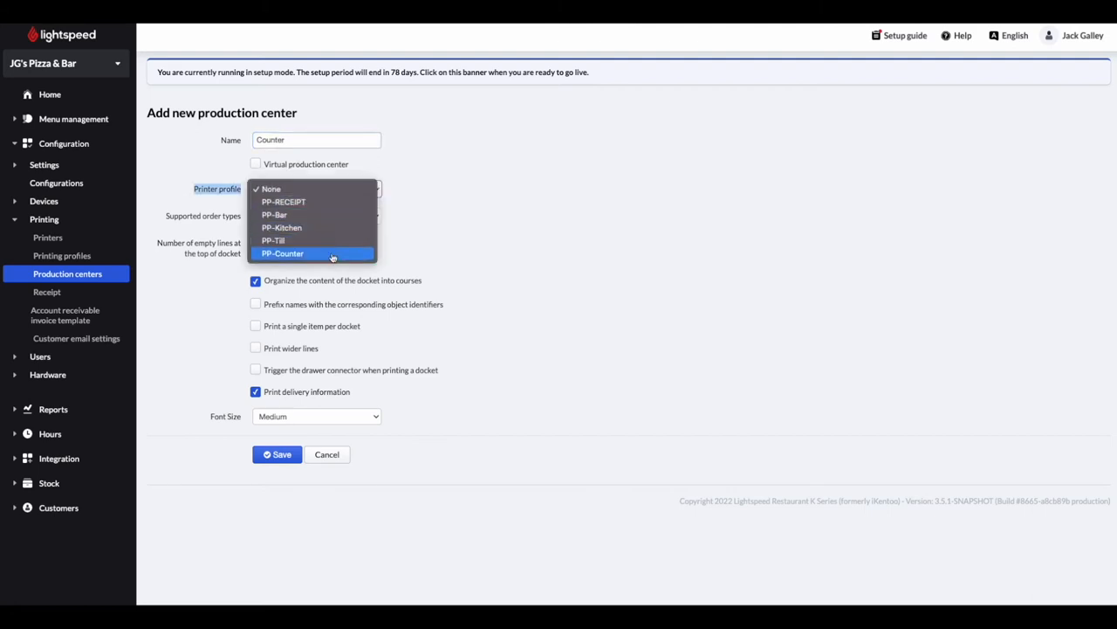
pyautogui.click(282, 253)
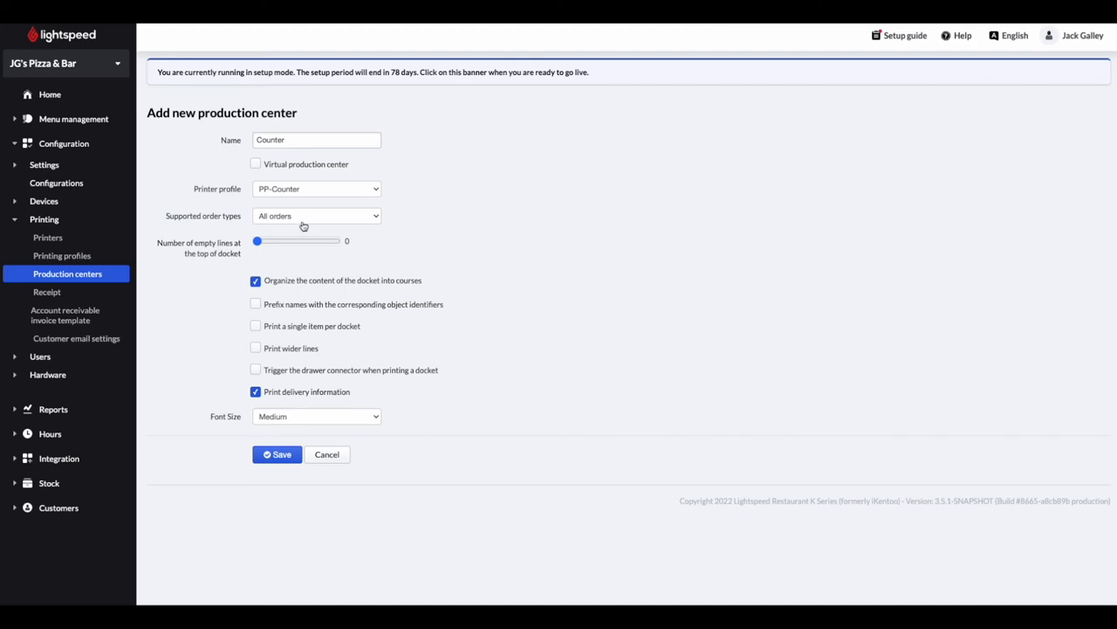
pyautogui.moveTo(372, 227)
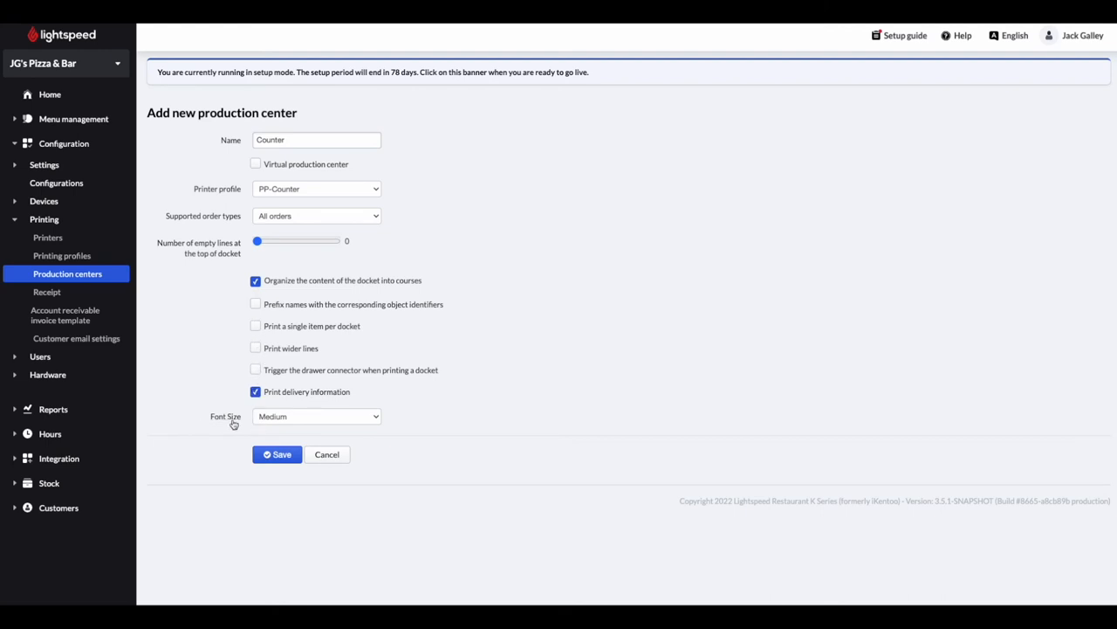
pyautogui.moveTo(219, 426)
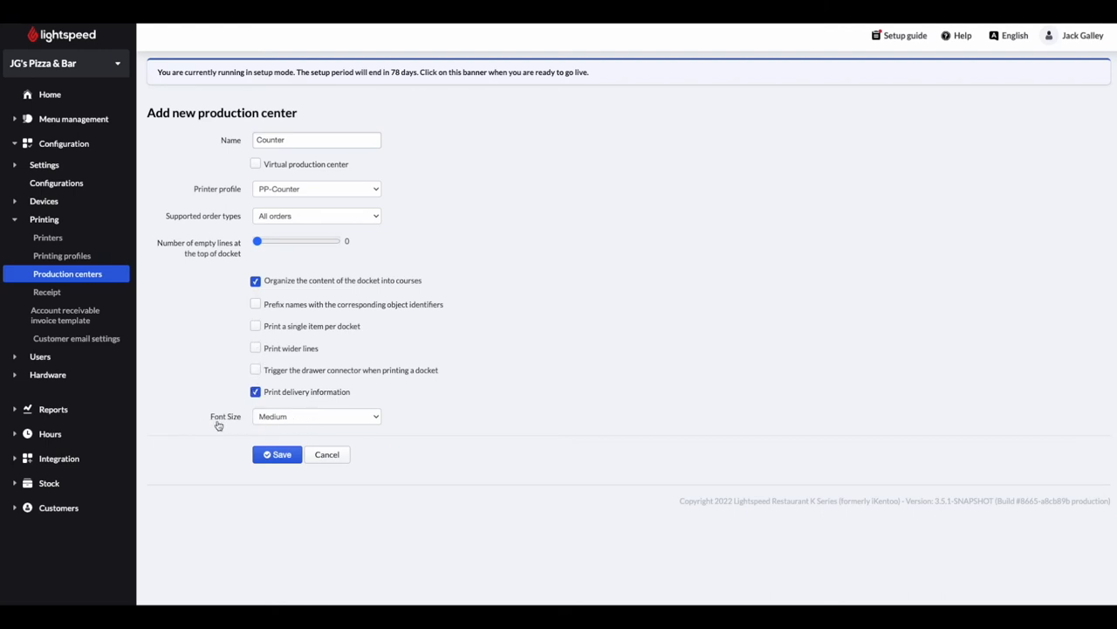
pyautogui.moveTo(213, 437)
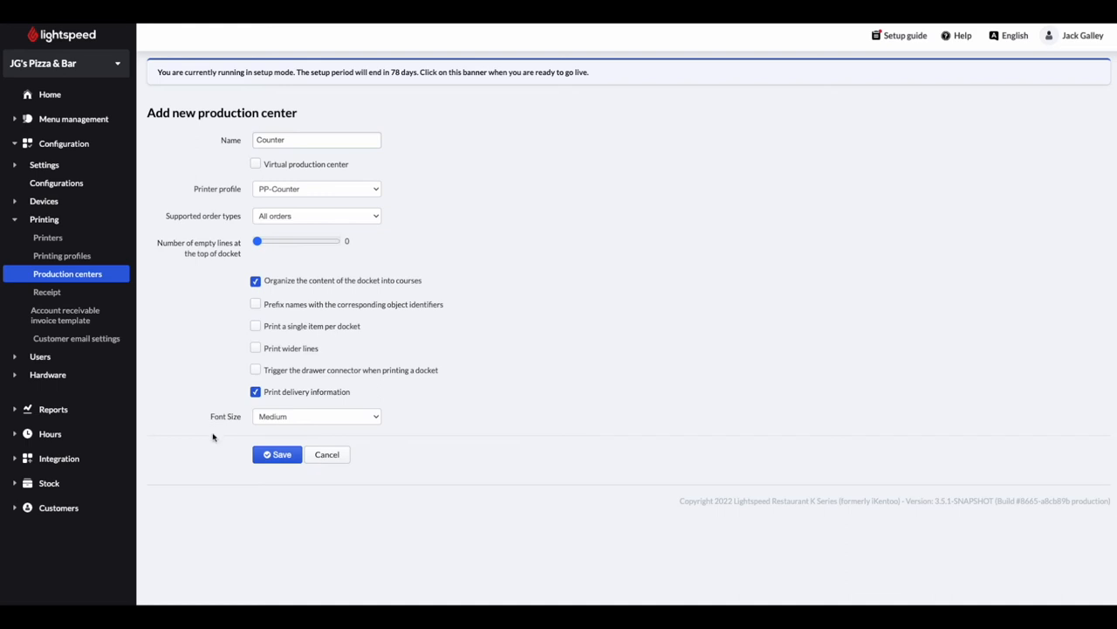
pyautogui.moveTo(215, 449)
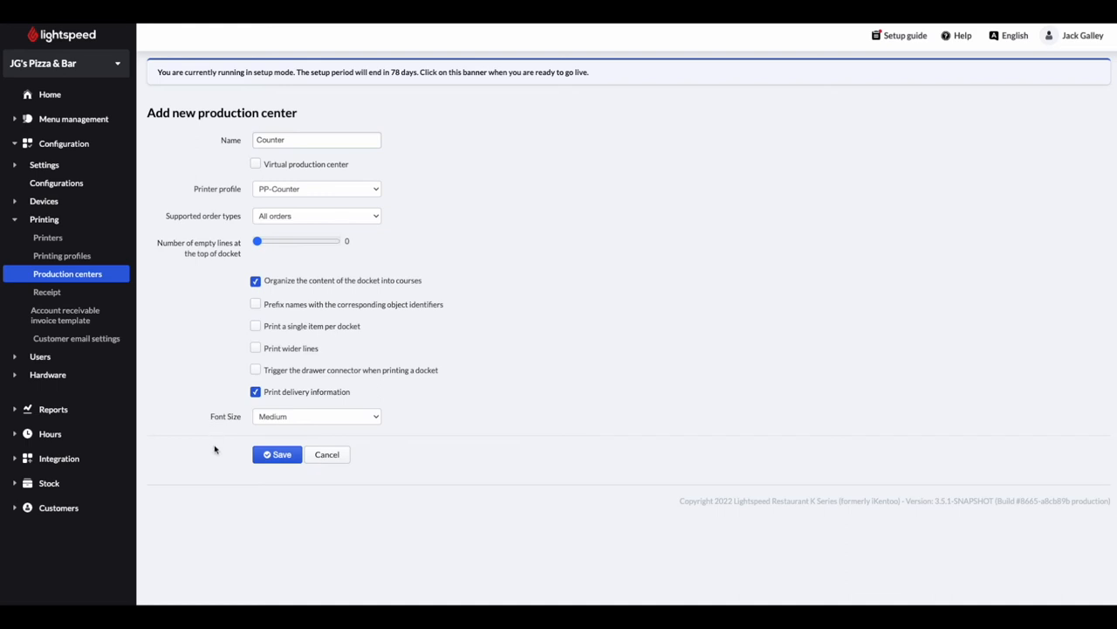
pyautogui.click(276, 454)
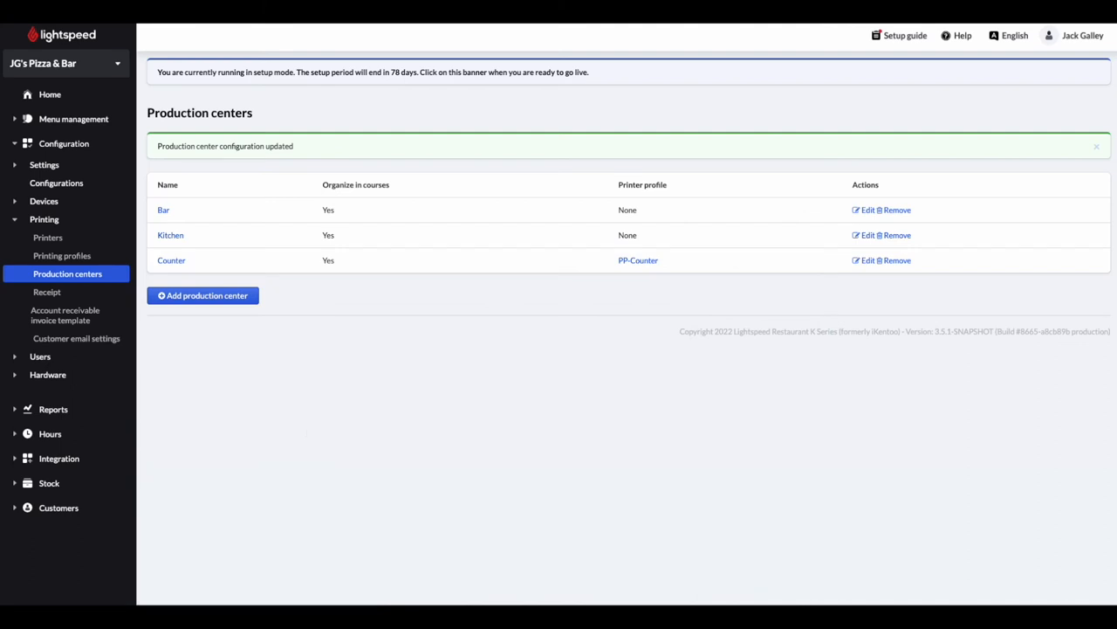
pyautogui.moveTo(290, 434)
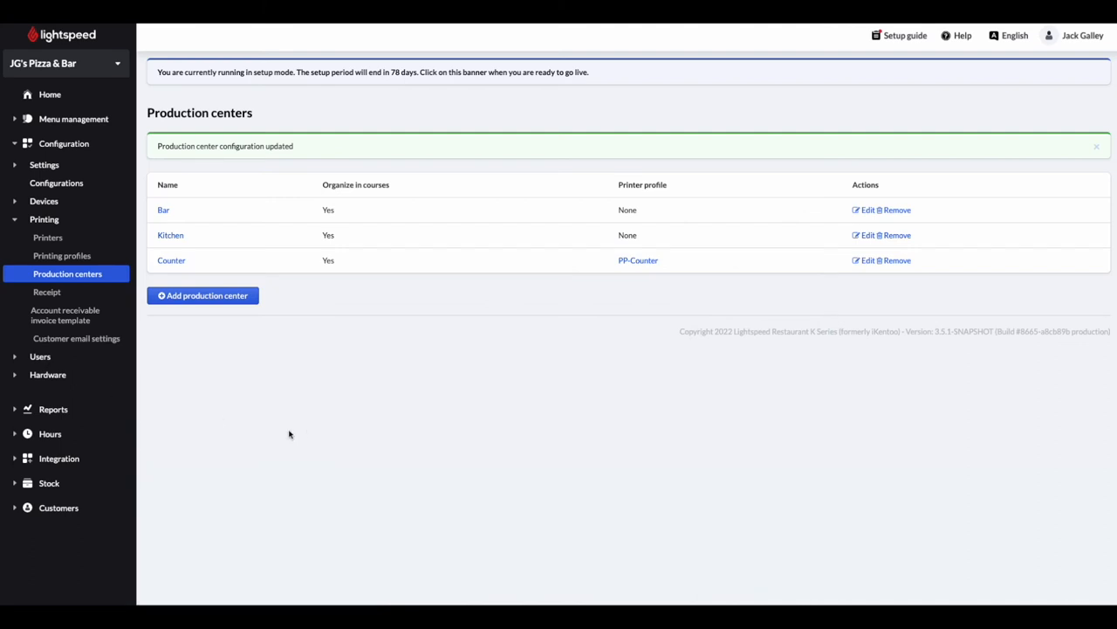
pyautogui.moveTo(304, 434)
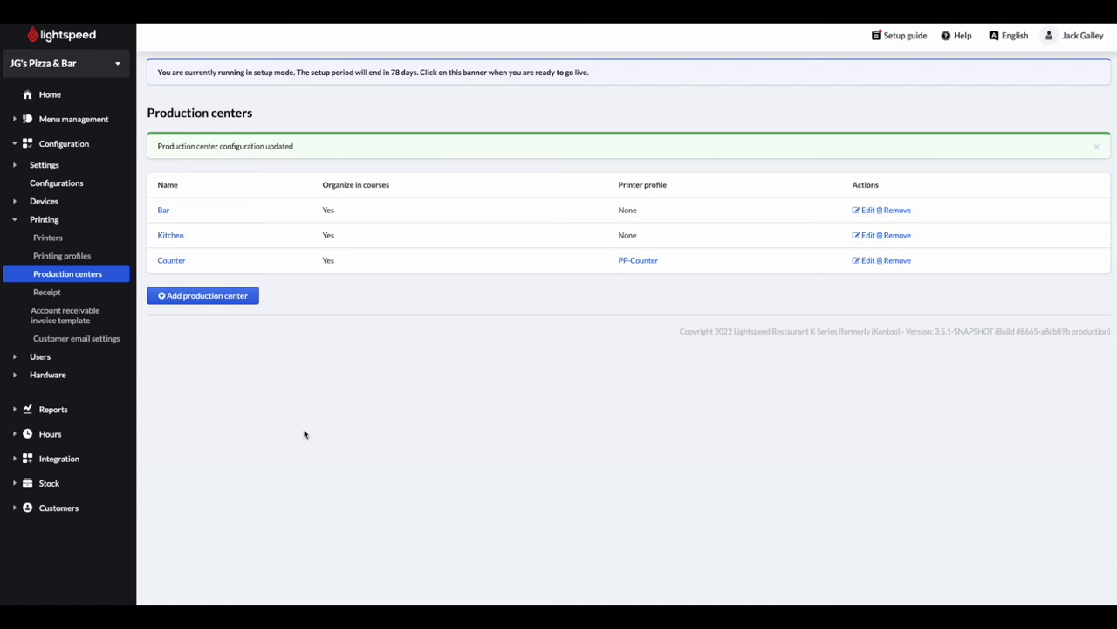
pyautogui.moveTo(296, 423)
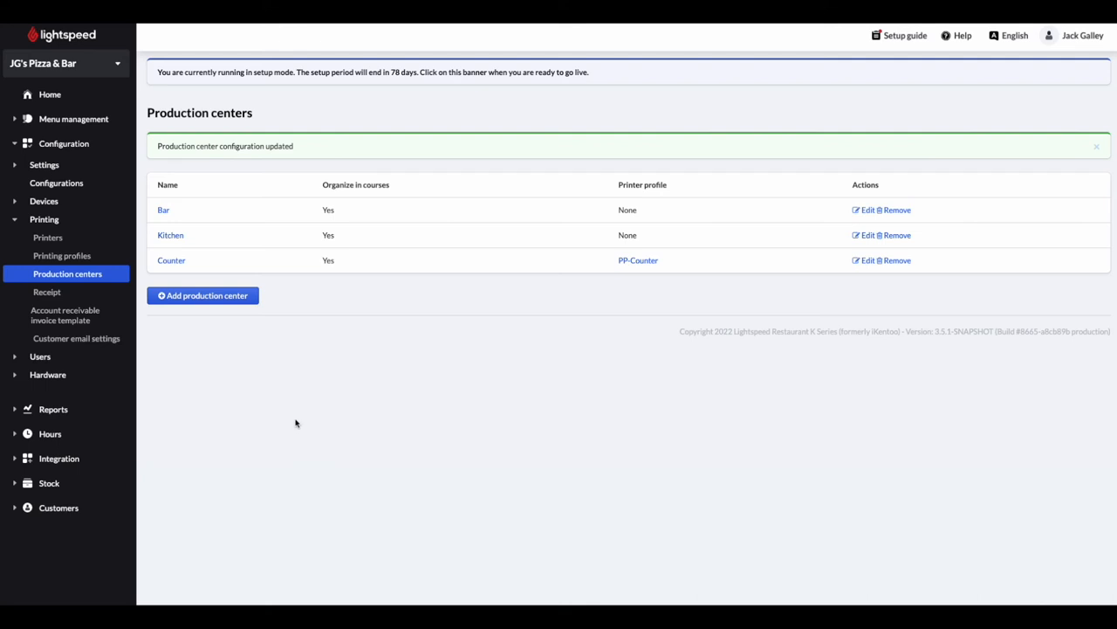
# Step: Expand Menu management to show Accounting groups, Items, Production instructions and Menus
pyautogui.click(74, 119)
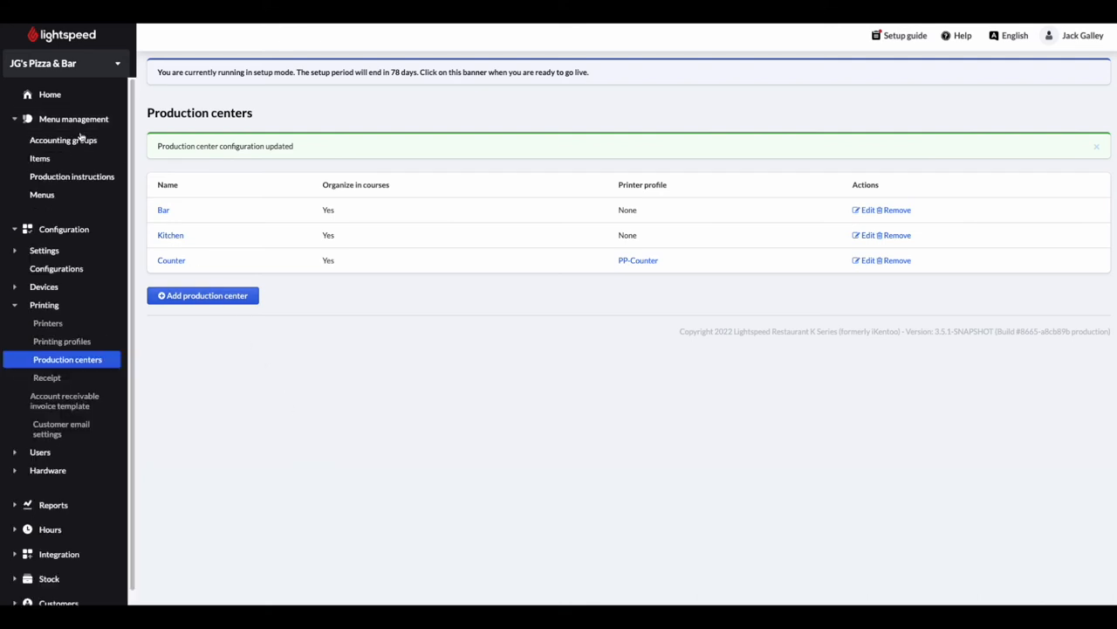
# Step: Edit the Cold Food accounting group to add Counter as a production center beside Kitchen
pyautogui.click(63, 140)
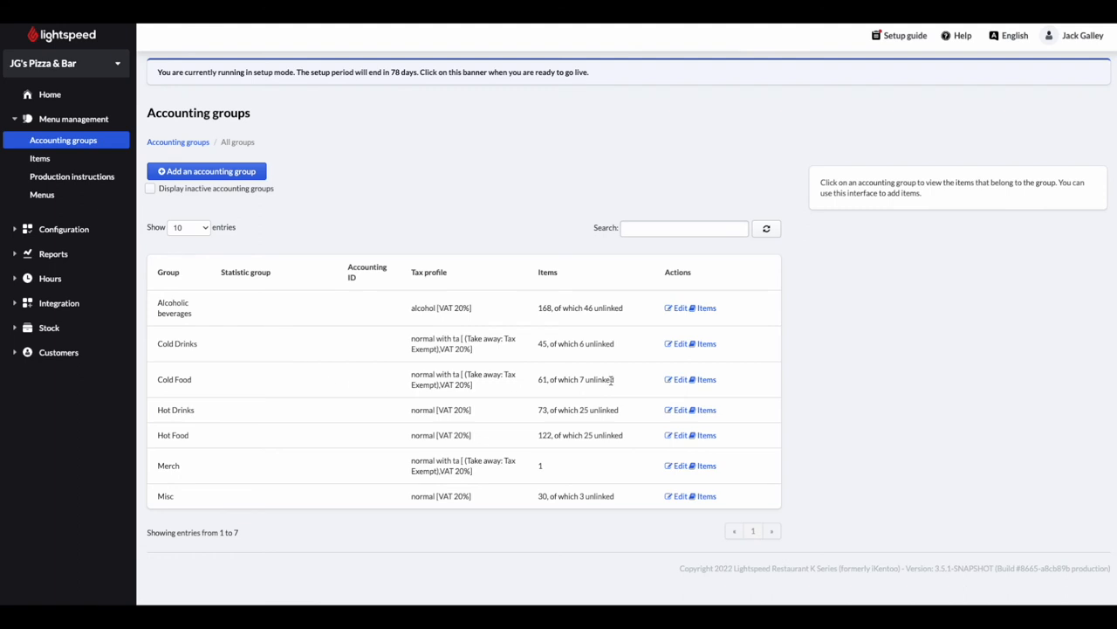
pyautogui.click(678, 379)
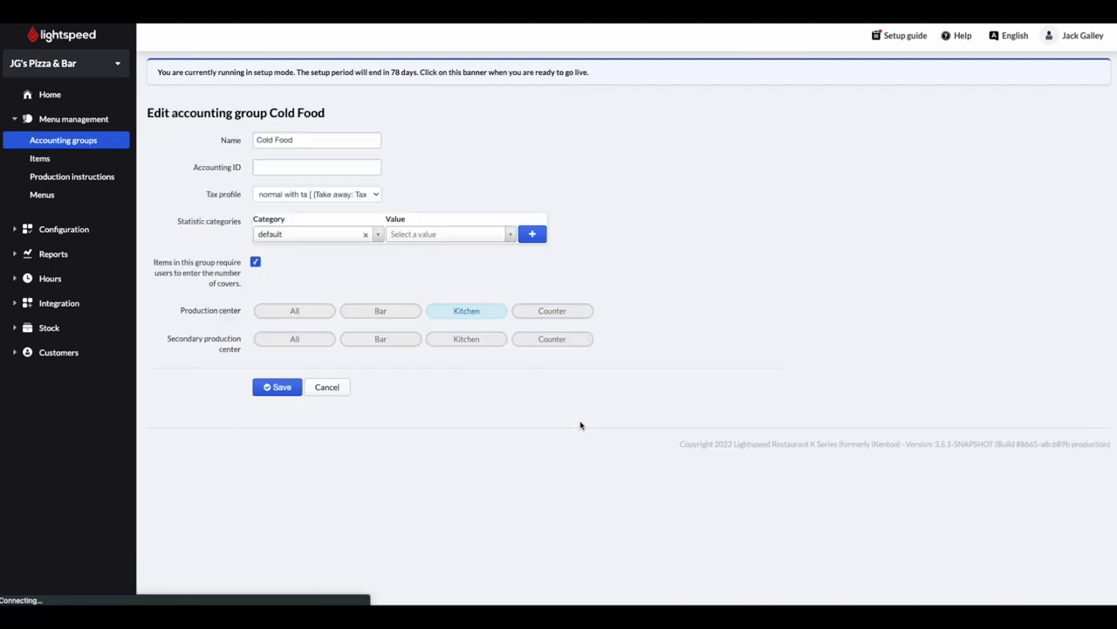
pyautogui.click(552, 310)
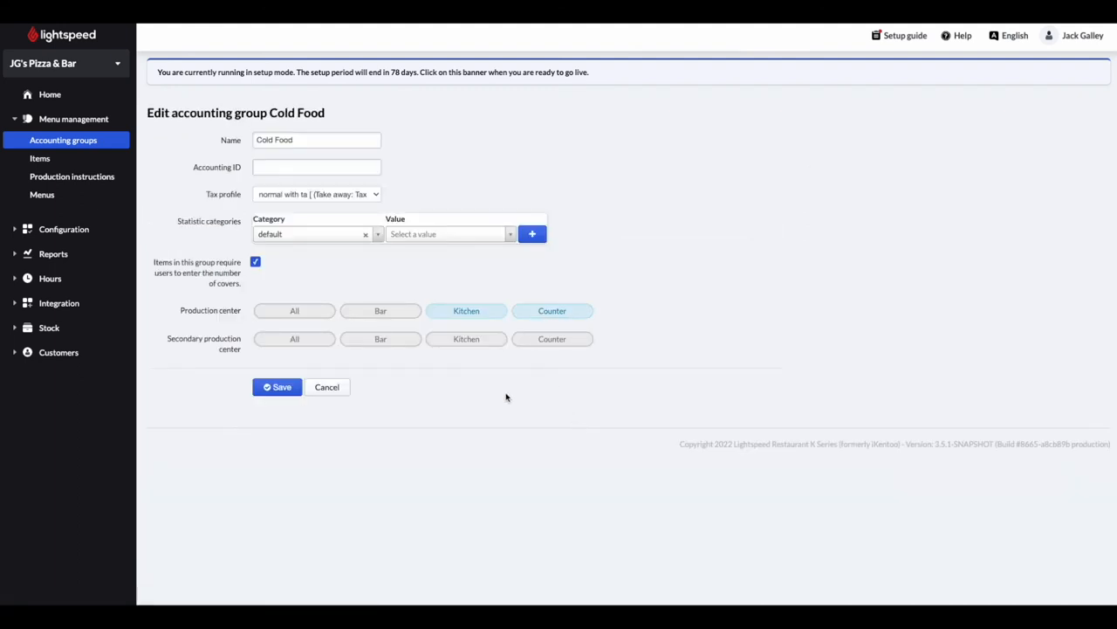
pyautogui.click(276, 386)
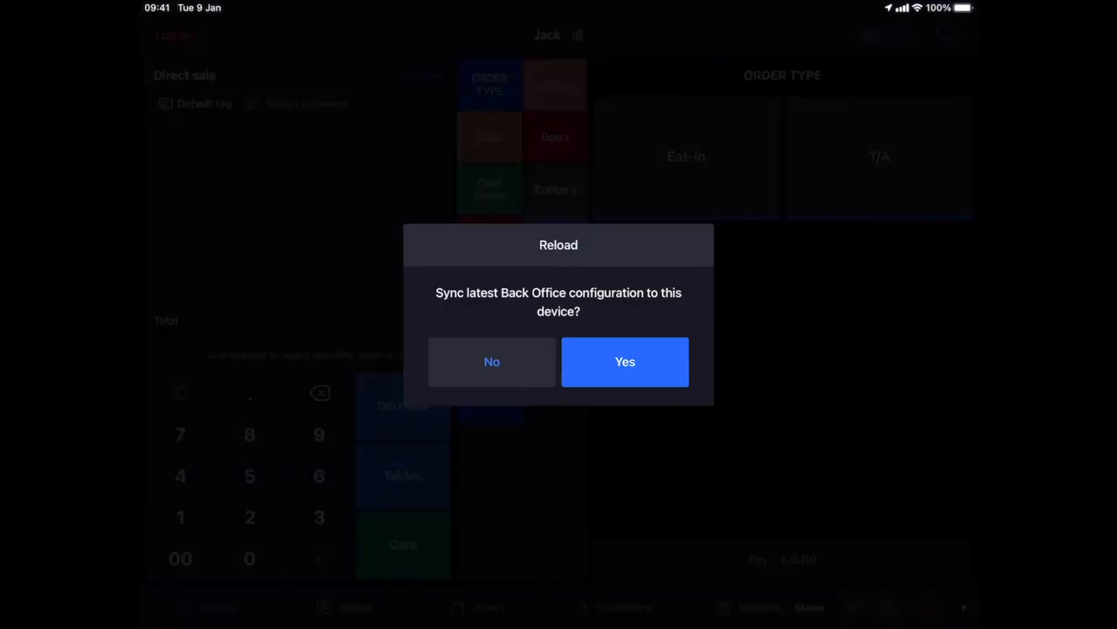
# Step: Accept the POS Reload prompt to sync the latest Back Office configuration
pyautogui.click(625, 362)
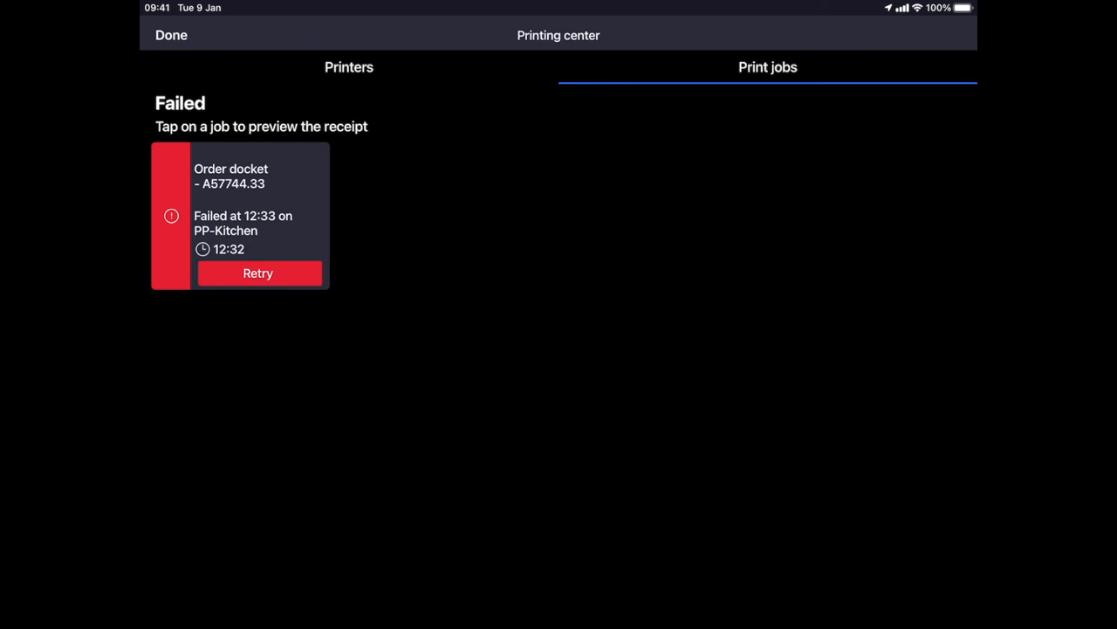
# Step: View the Printing center's Printers tab showing PRT-Bar online as Counter's target
pyautogui.click(348, 67)
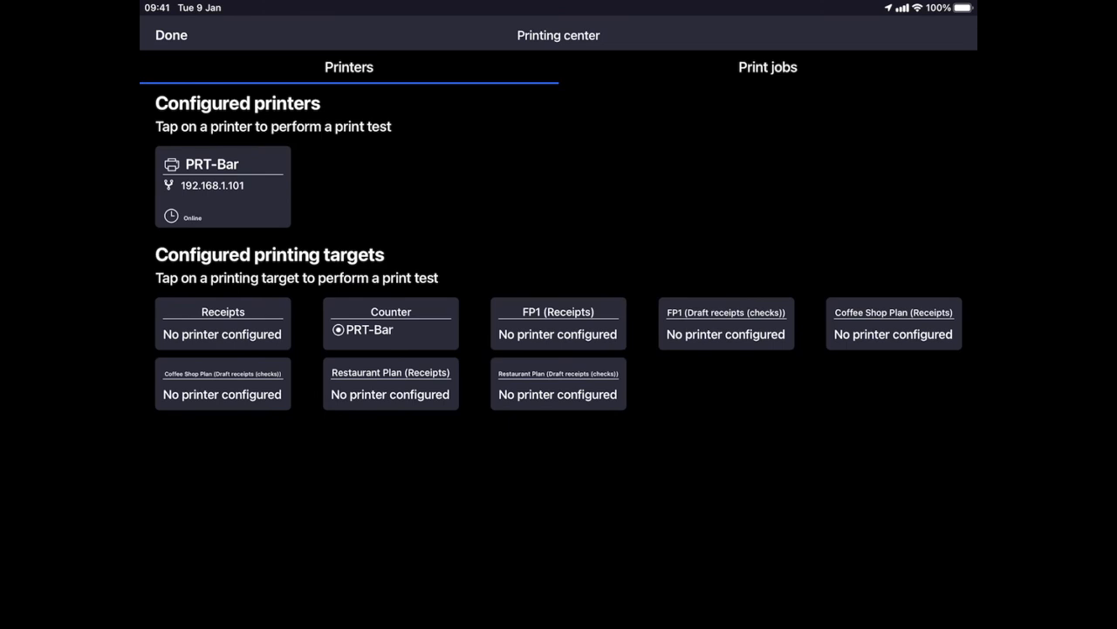